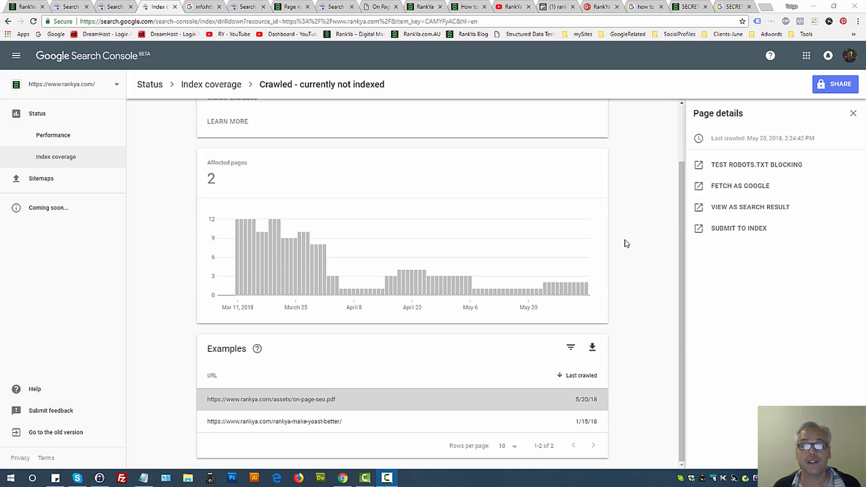
mouse_move(211, 84)
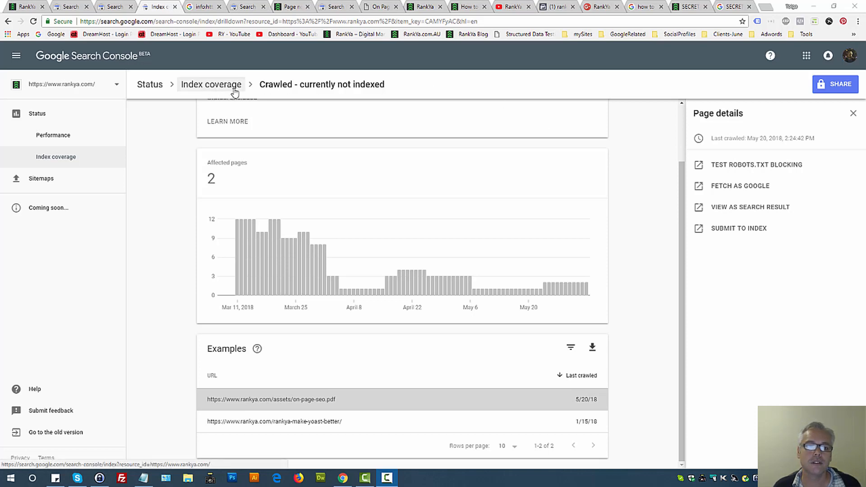
mouse_move(340, 88)
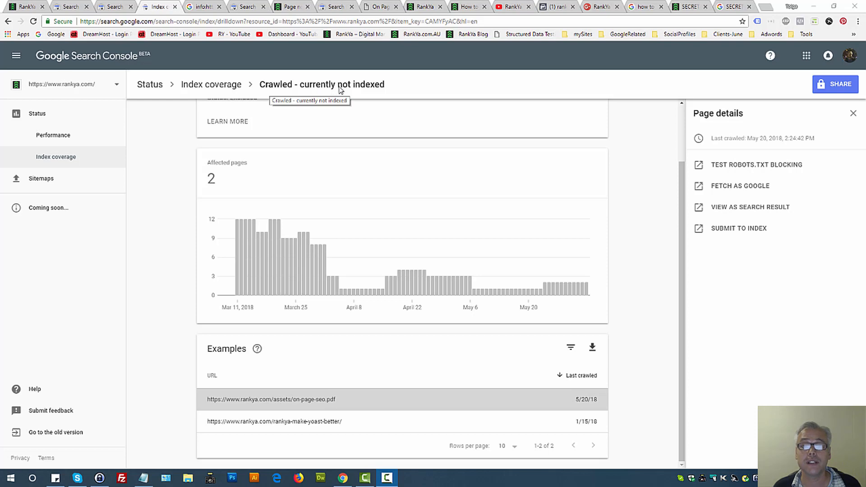
mouse_move(630, 231)
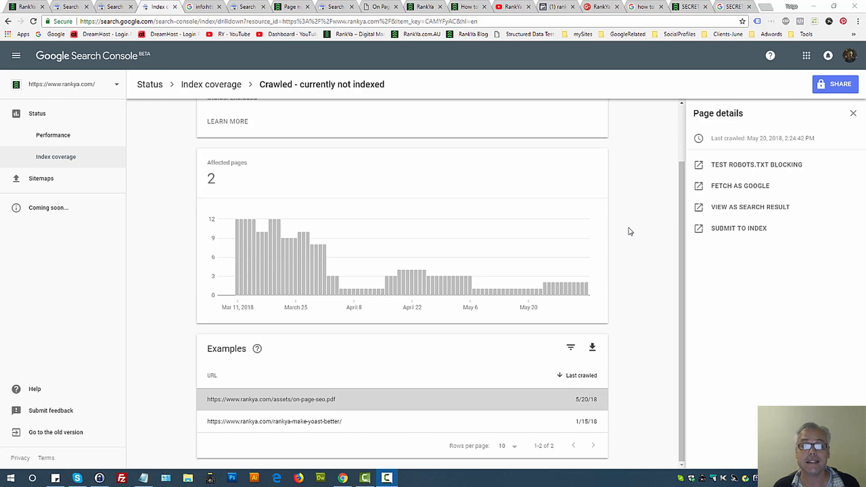
- Filter the report by /page-sitemap.xml, then /post-sitemap.xml, then back to All known pages
scroll(up, 3)
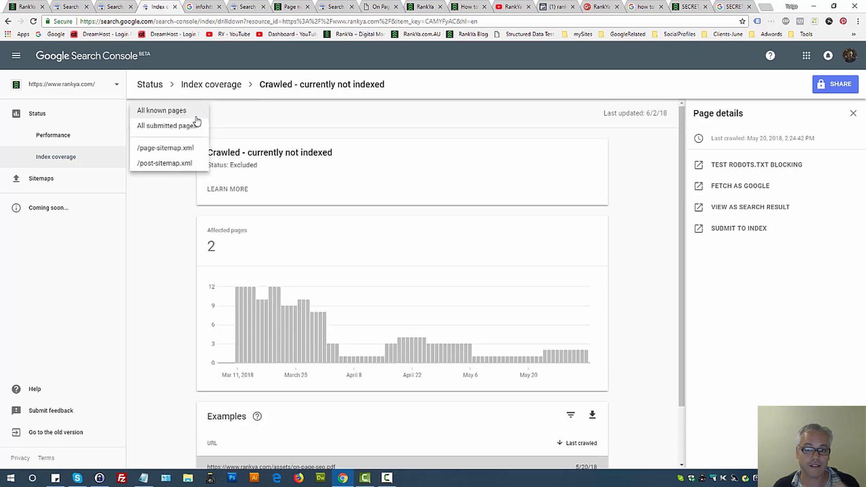
mouse_move(169, 150)
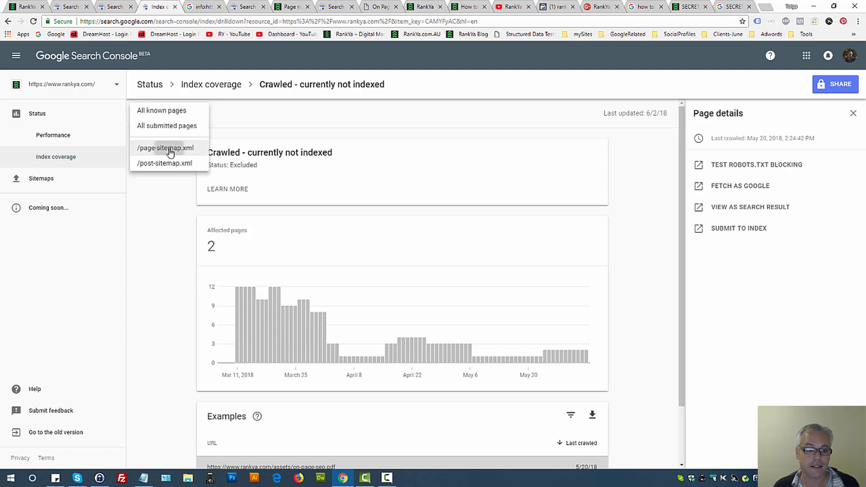
click(165, 147)
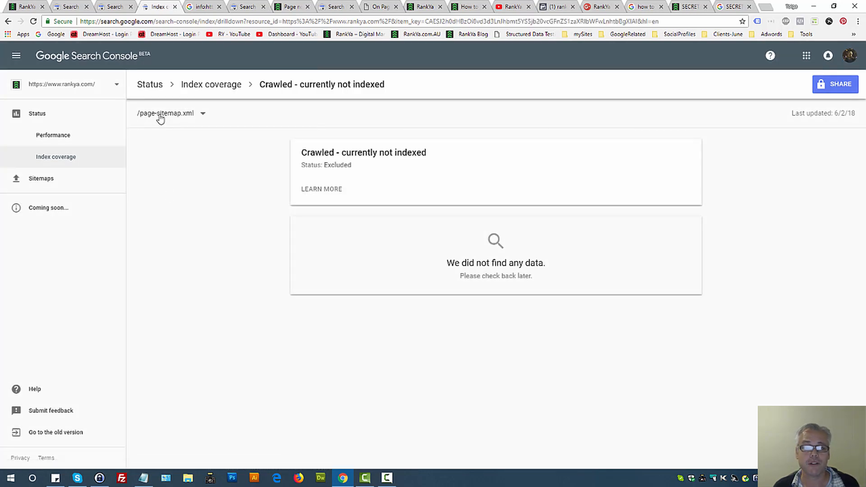
click(202, 113)
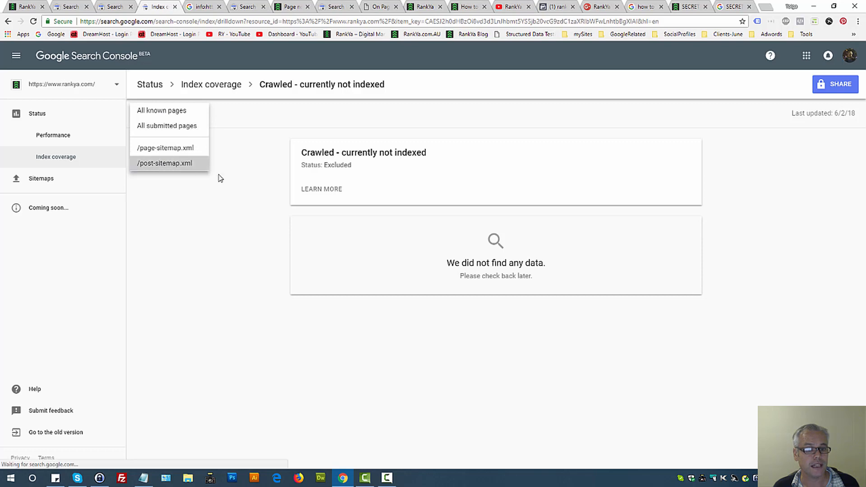
click(163, 163)
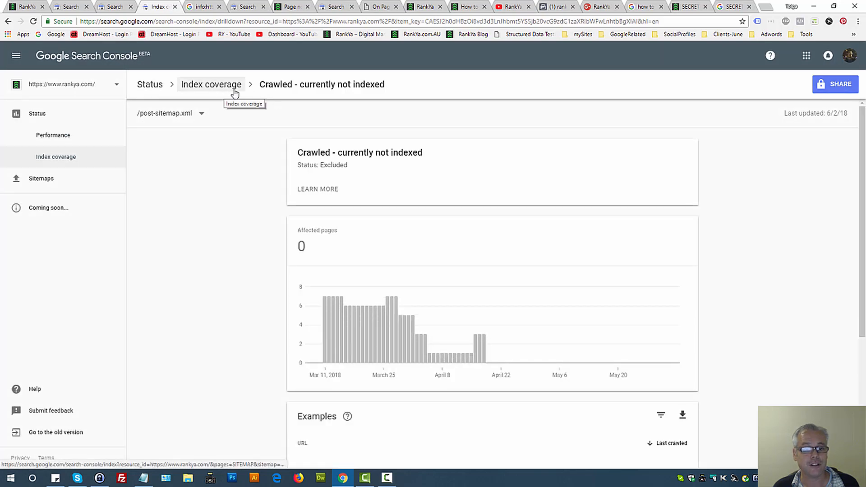
mouse_move(320, 92)
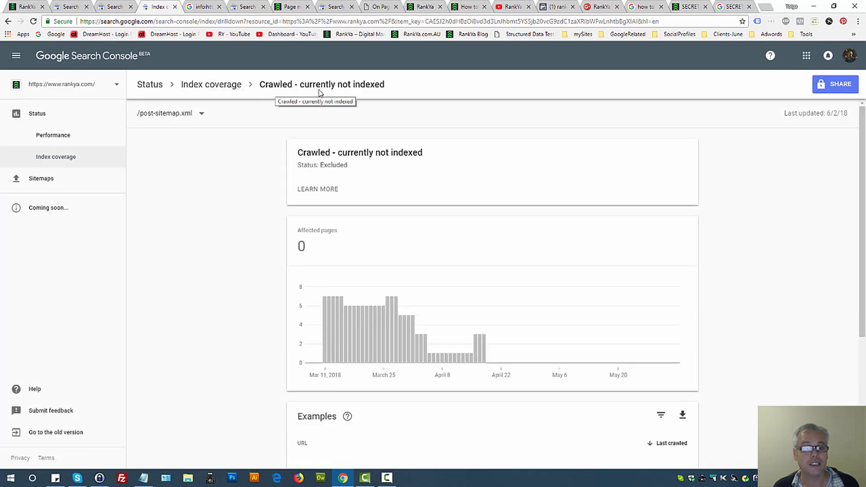
mouse_move(402, 189)
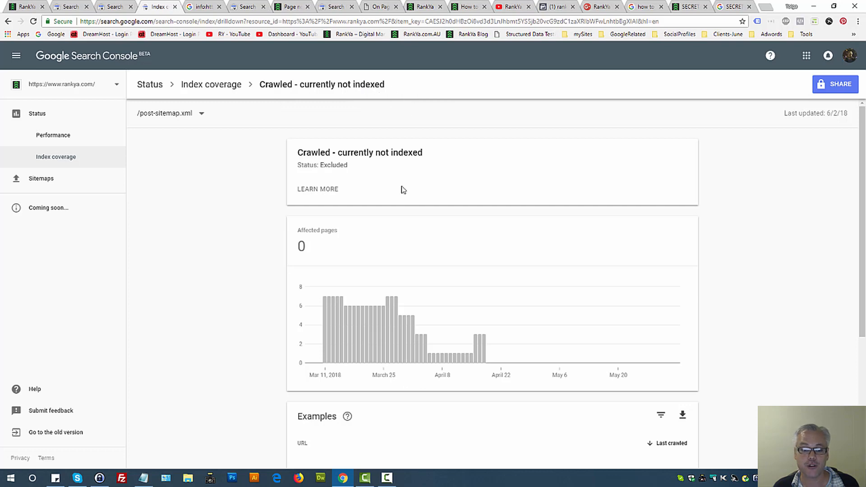
mouse_move(238, 130)
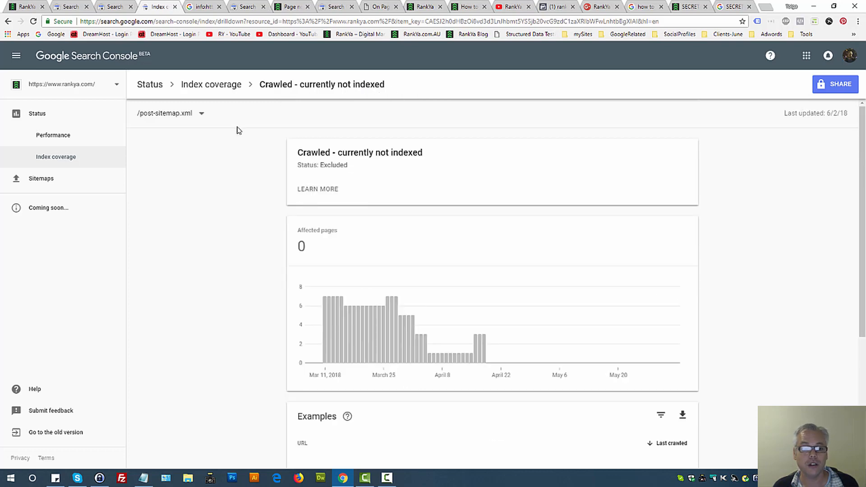
mouse_move(194, 119)
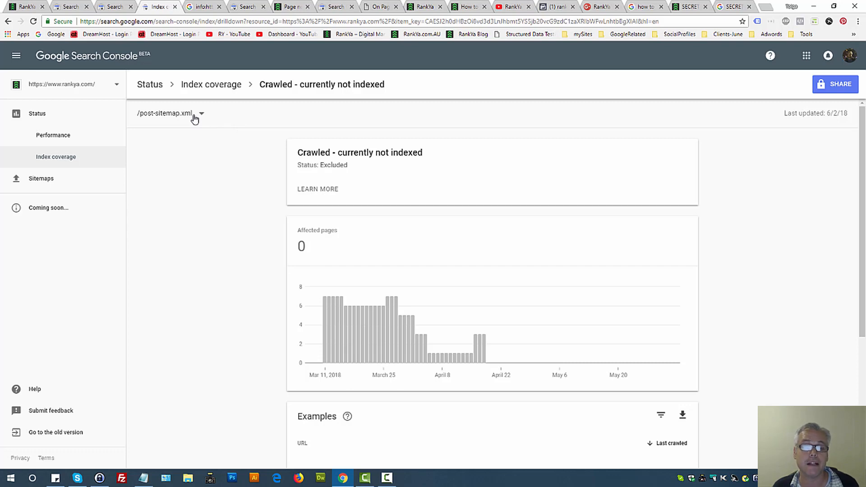
click(200, 113)
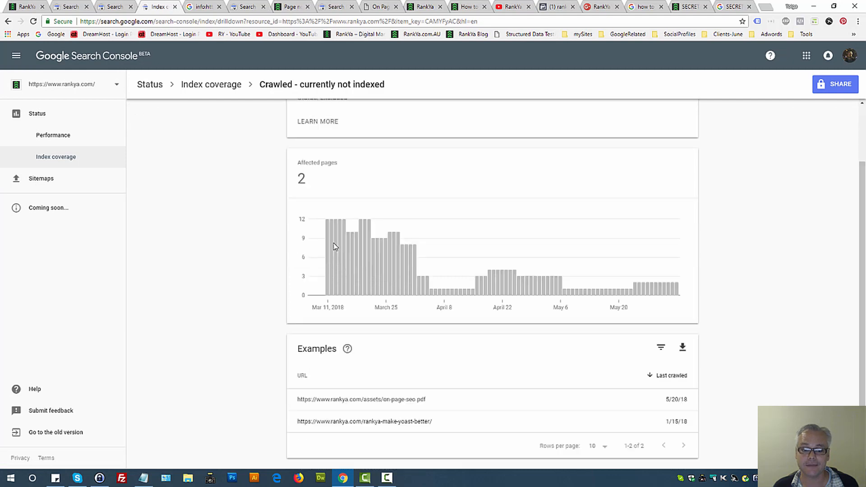
mouse_move(403, 292)
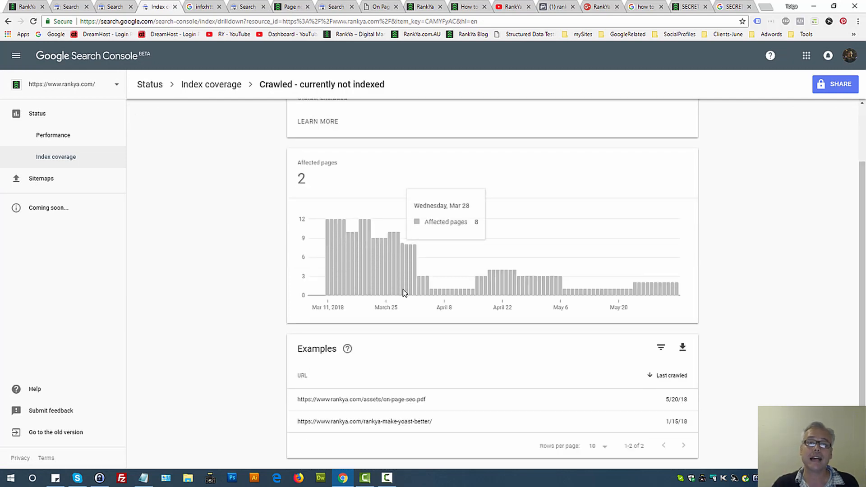
scroll(up, 3)
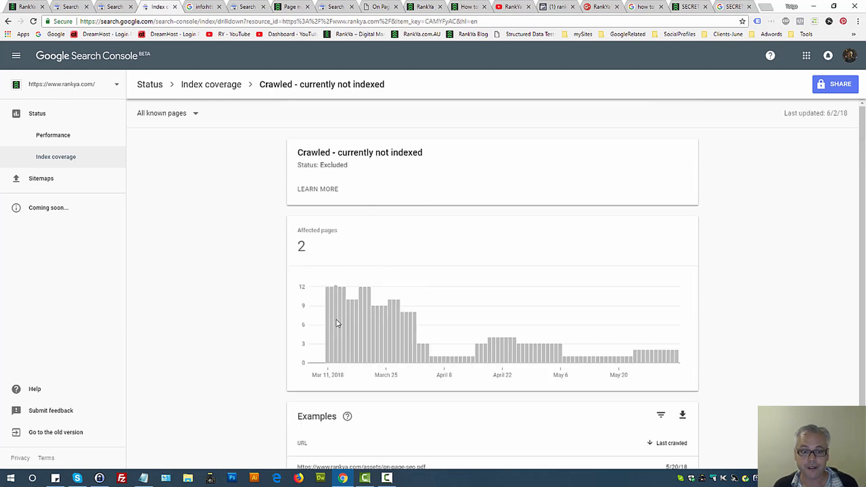
scroll(down, 3)
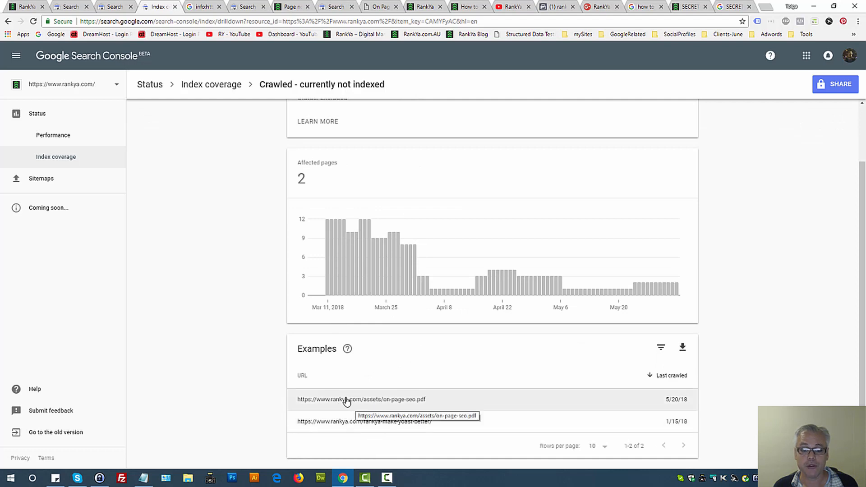
scroll(up, 3)
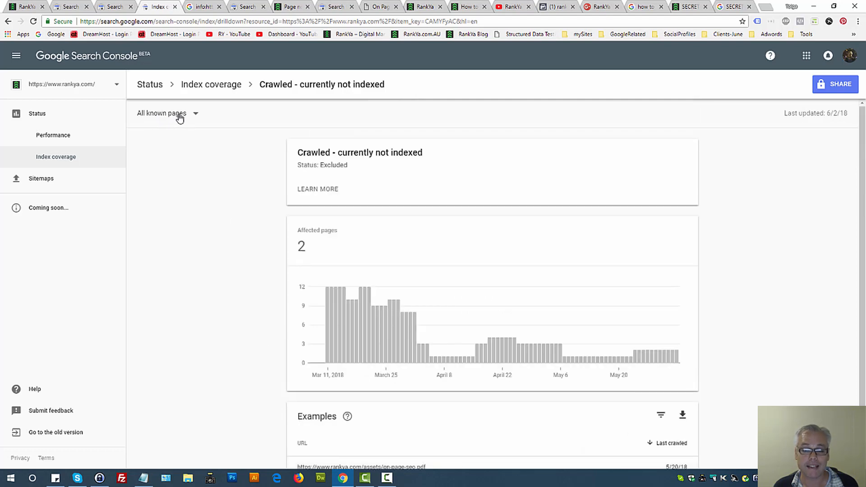
scroll(down, 3)
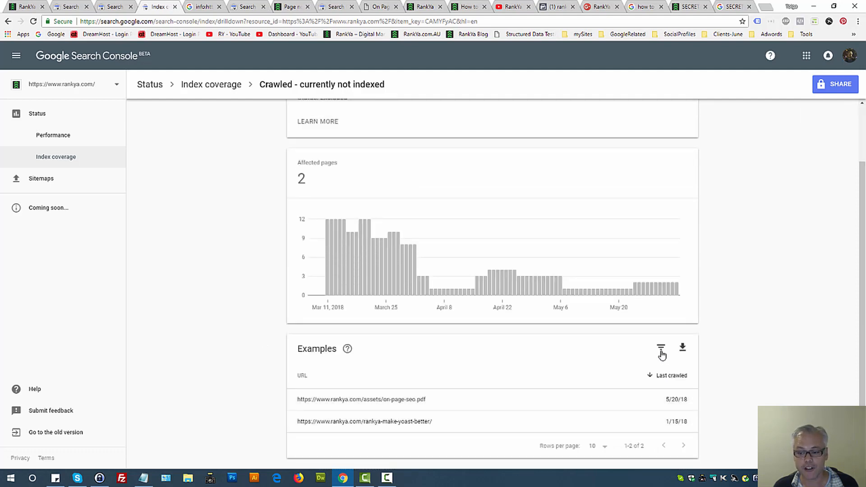
- Add an On date filter to the Examples table of the two not-indexed URLs
click(660, 347)
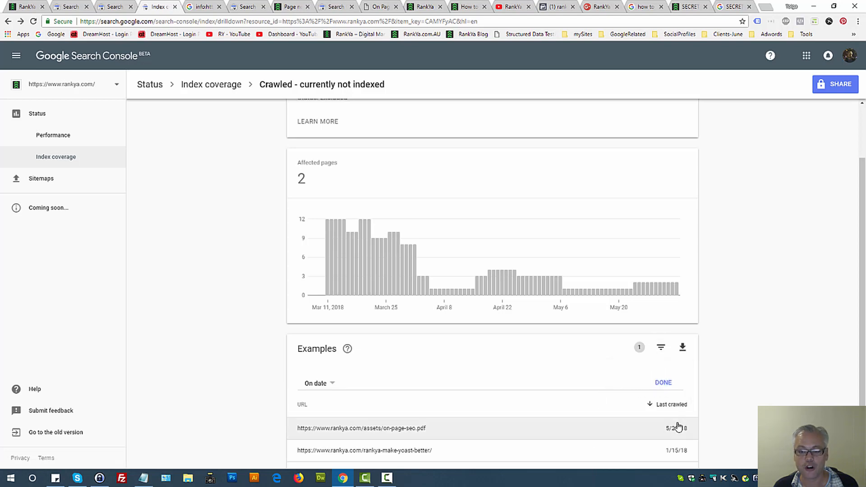
mouse_move(507, 386)
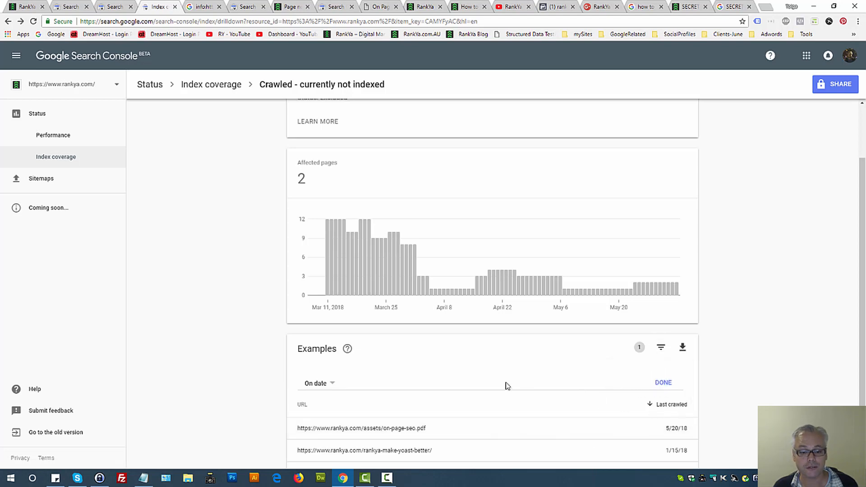
click(317, 383)
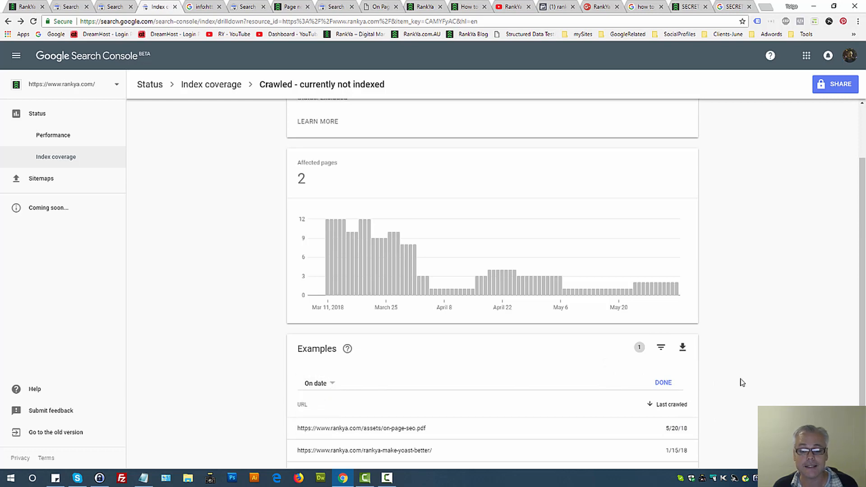
scroll(down, 3)
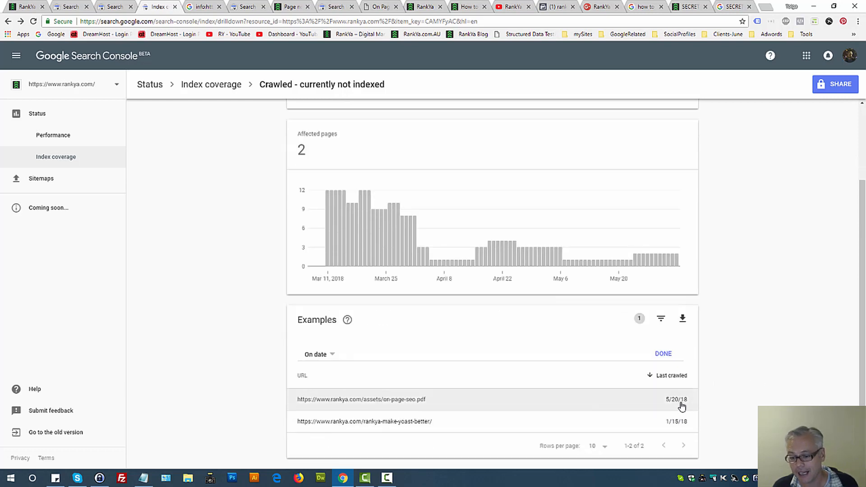
mouse_move(675, 426)
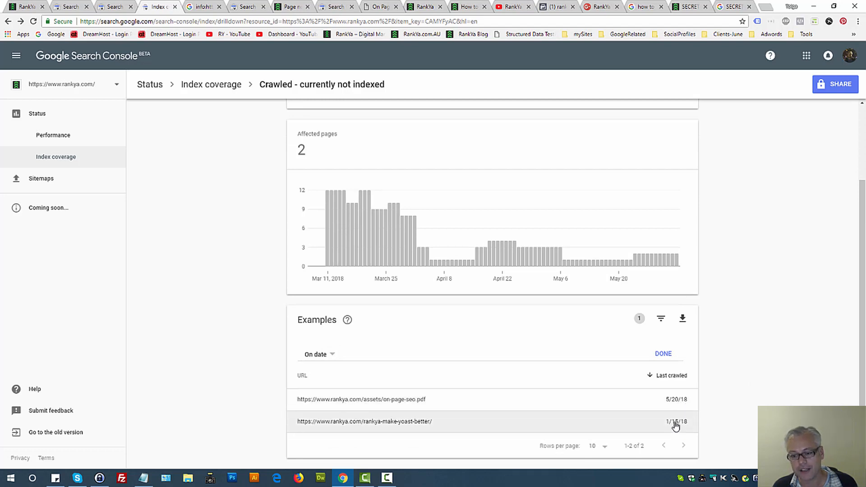
mouse_move(367, 425)
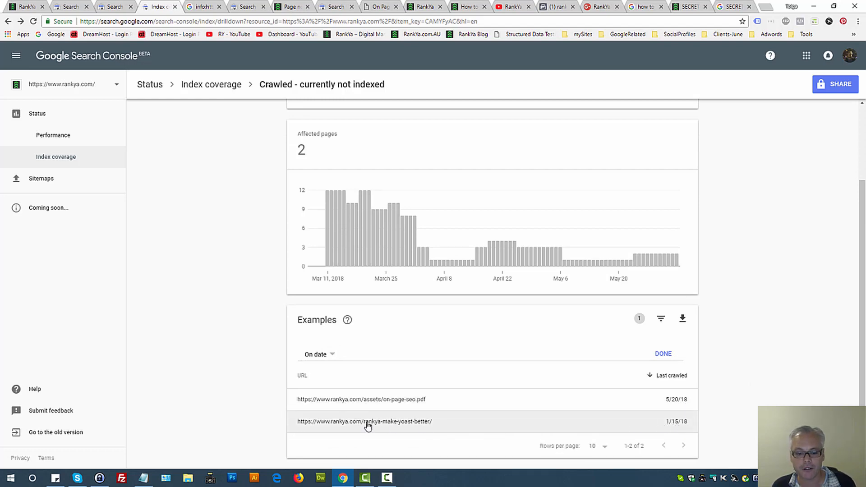
- Open the Page details panel for the rankya-make-yoast-better example URL
click(364, 421)
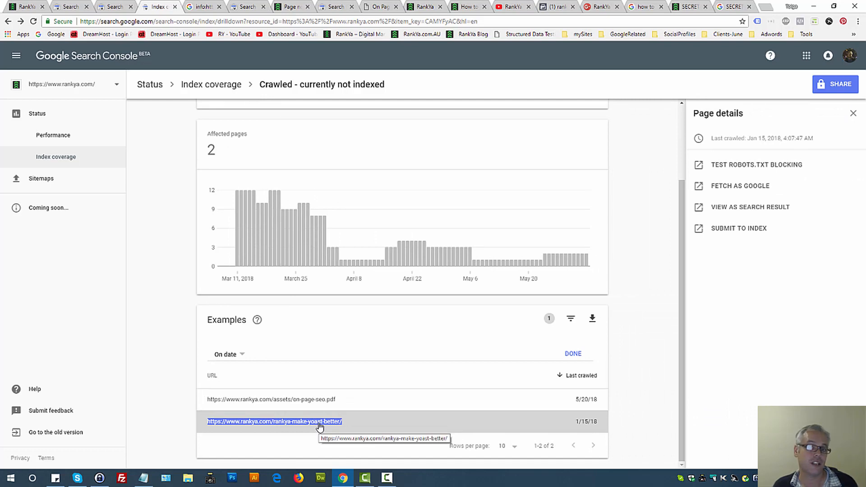
mouse_move(668, 266)
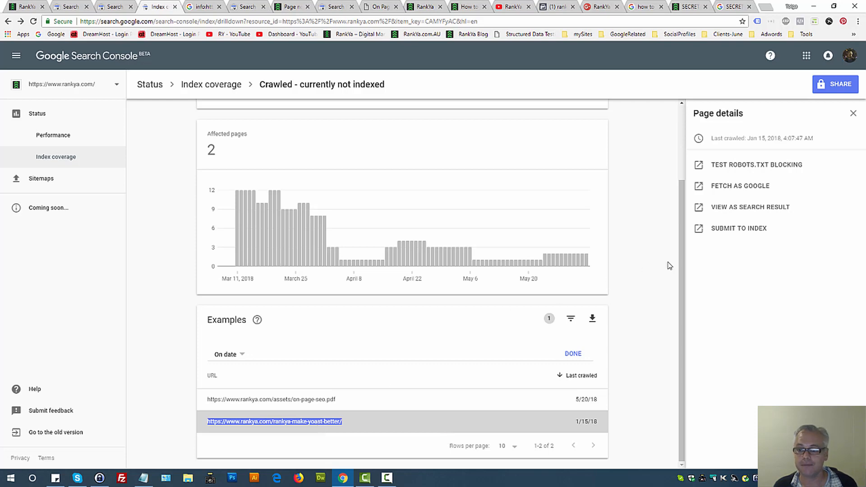
mouse_move(731, 126)
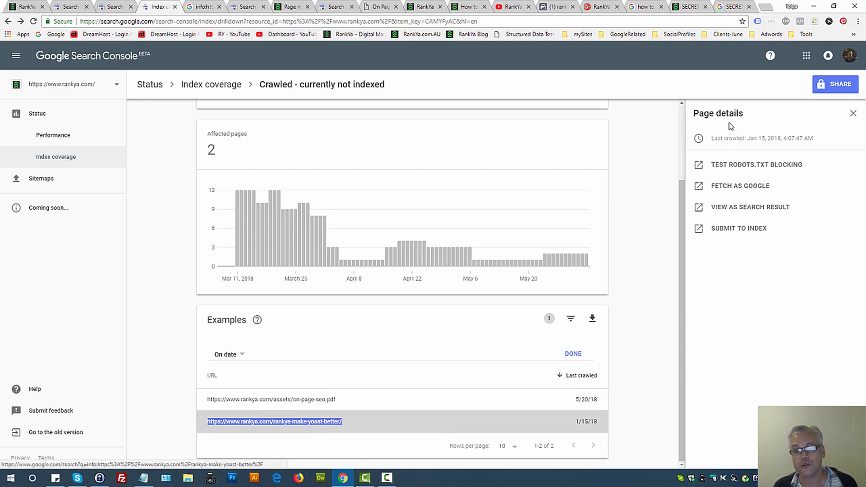
mouse_move(658, 341)
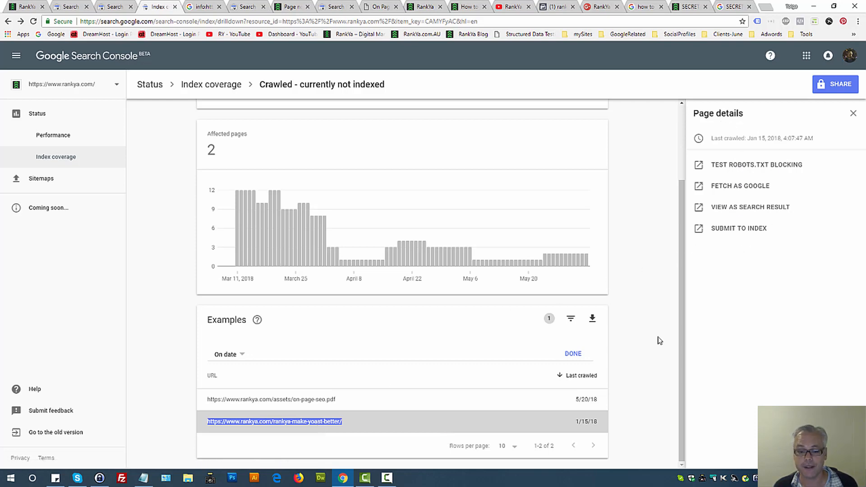
mouse_move(732, 191)
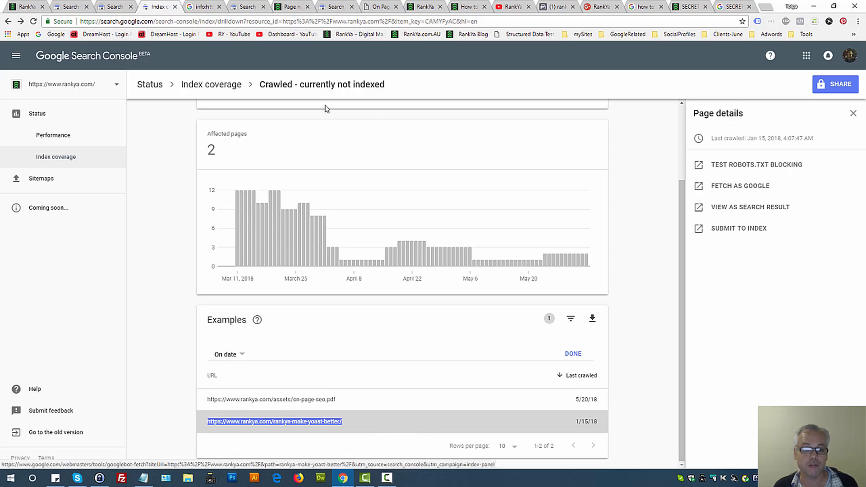
mouse_move(354, 90)
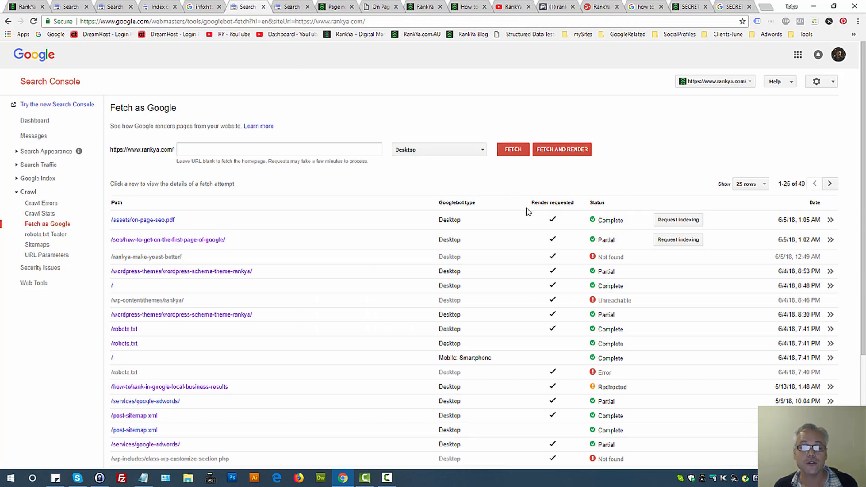
mouse_move(401, 197)
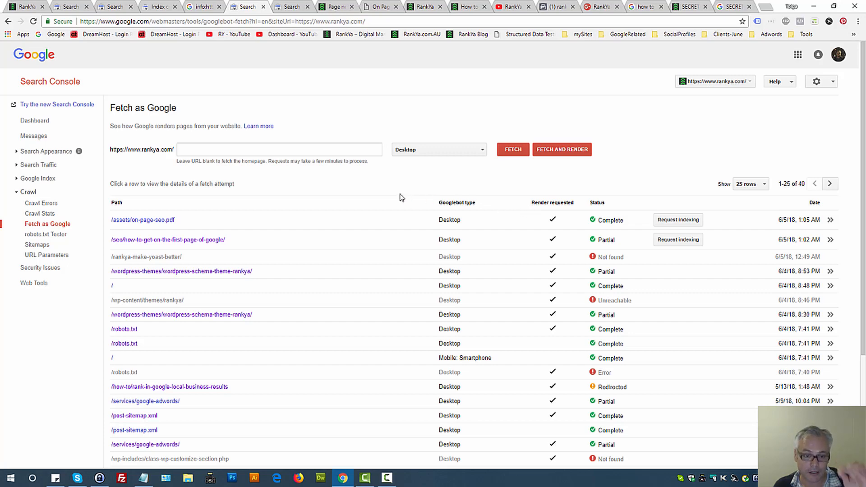
mouse_move(625, 230)
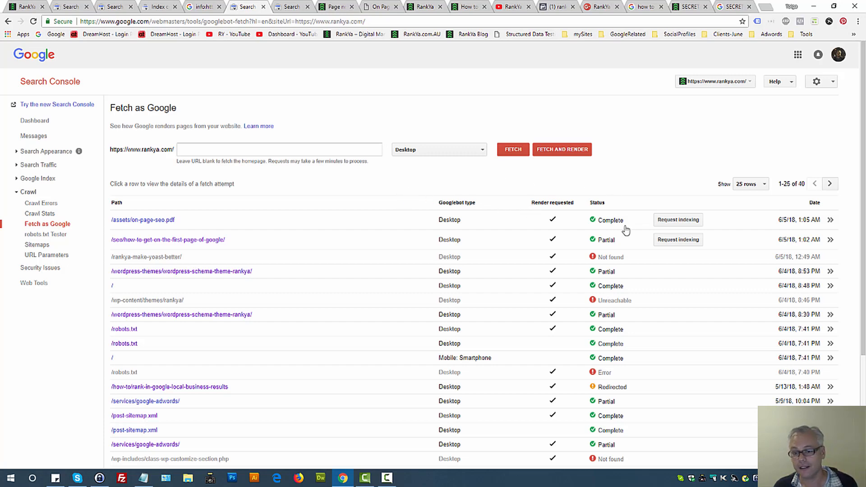
mouse_move(641, 272)
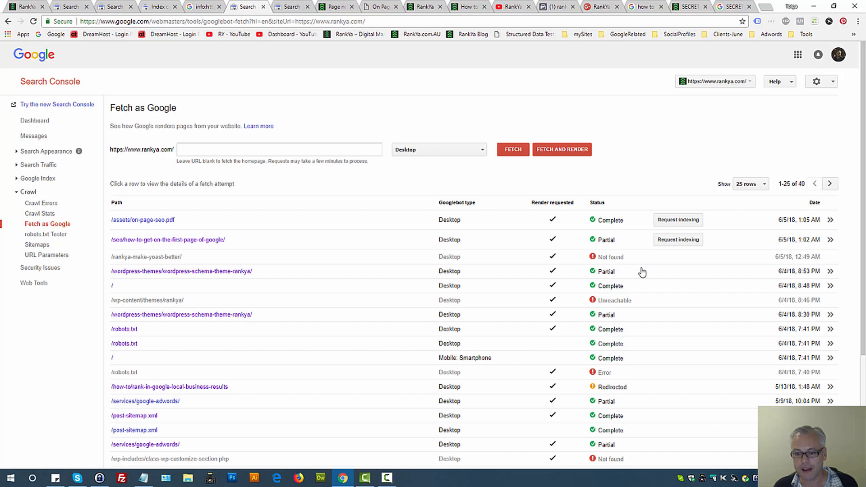
mouse_move(602, 373)
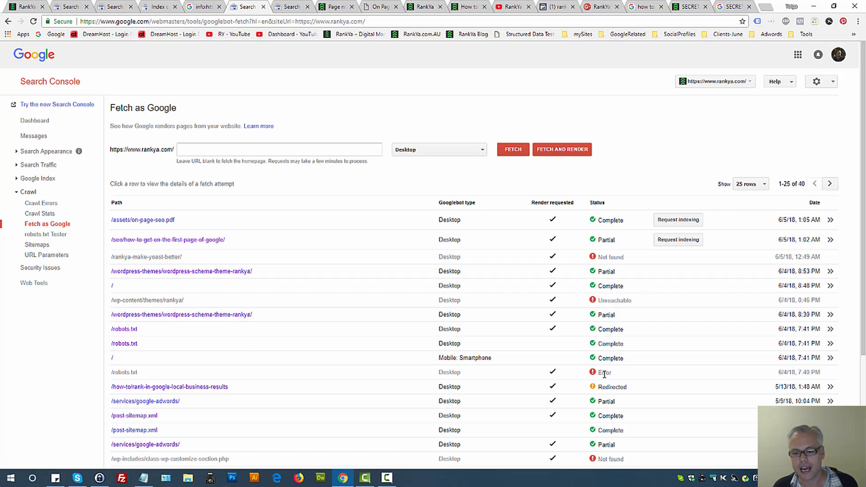
mouse_move(506, 284)
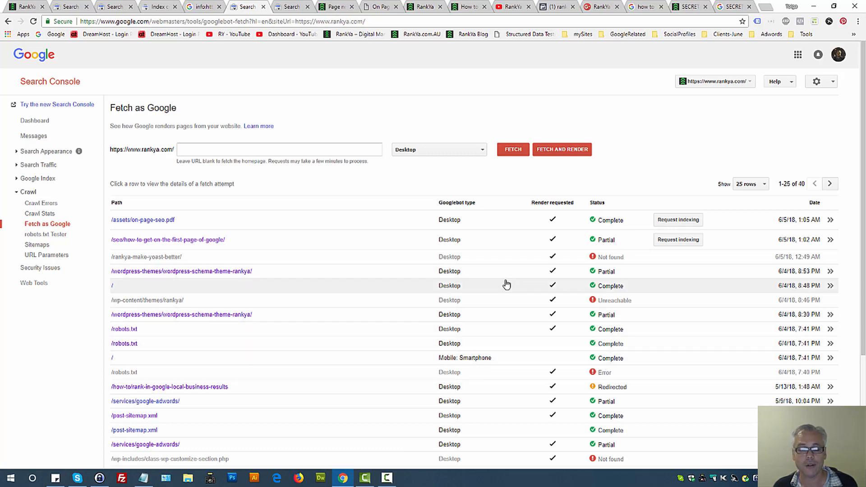
mouse_move(572, 93)
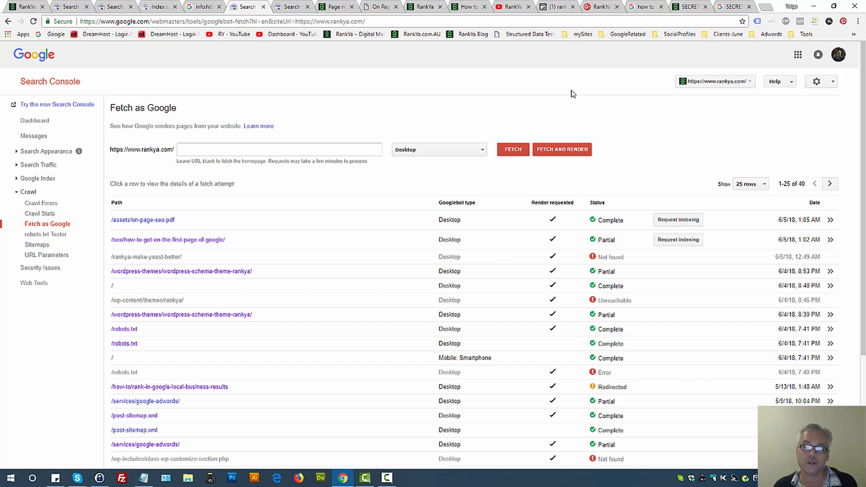
mouse_move(381, 133)
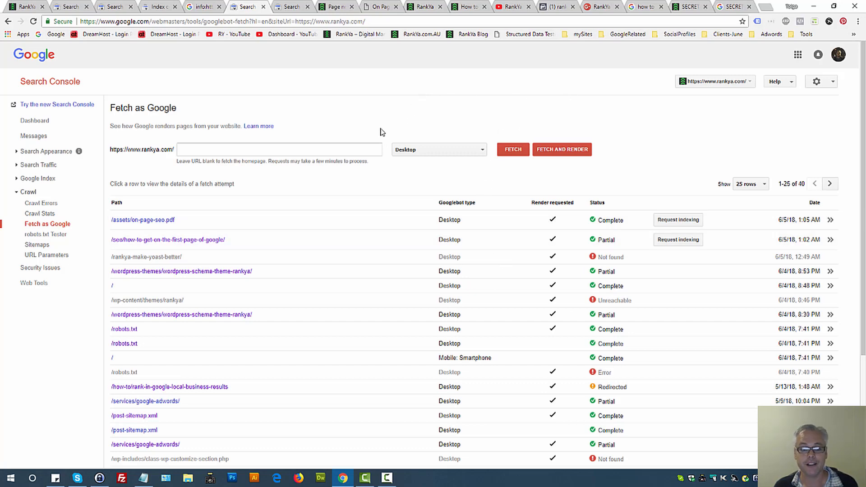
mouse_move(379, 131)
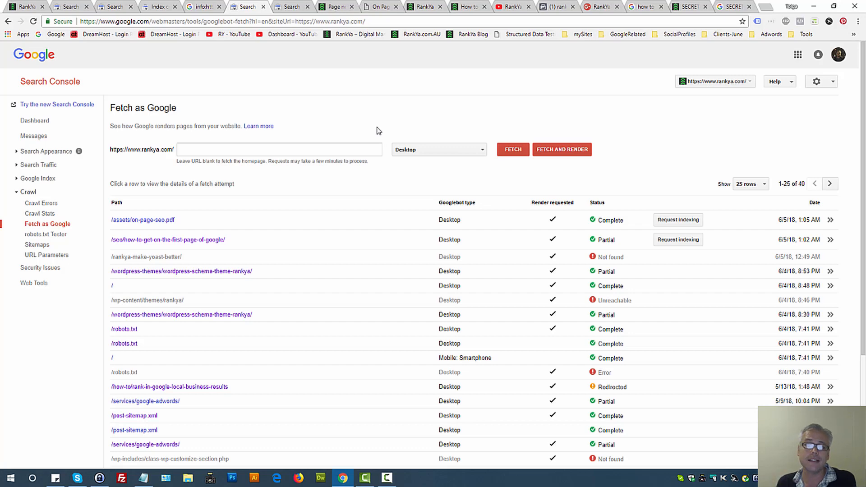
mouse_move(430, 142)
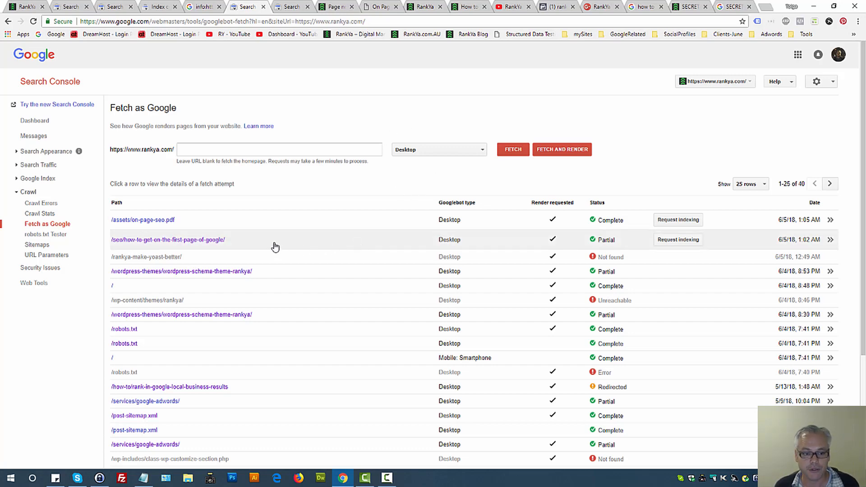
mouse_move(608, 229)
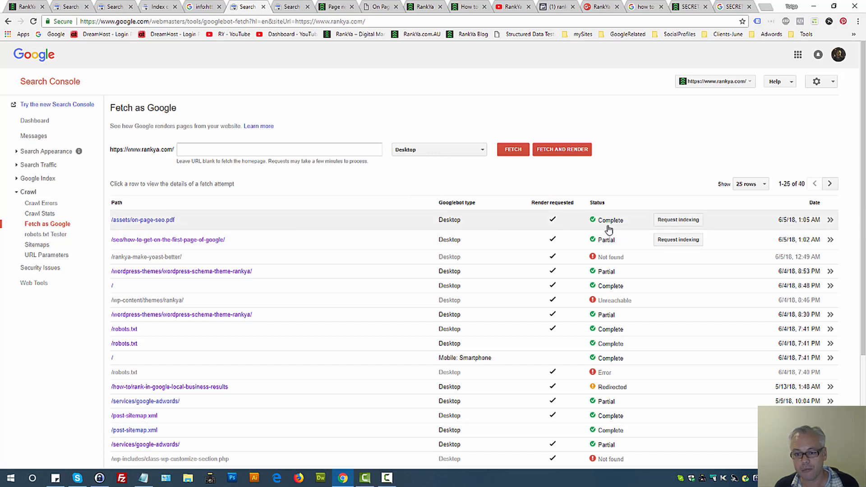
mouse_move(256, 240)
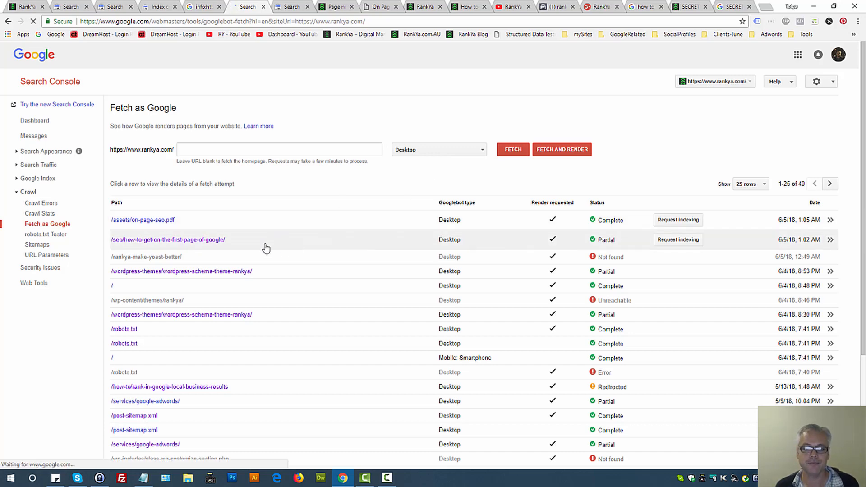
- View the how-to-get-on-the-first-page-of-google fetch's rendering previews and blocked resources
click(168, 239)
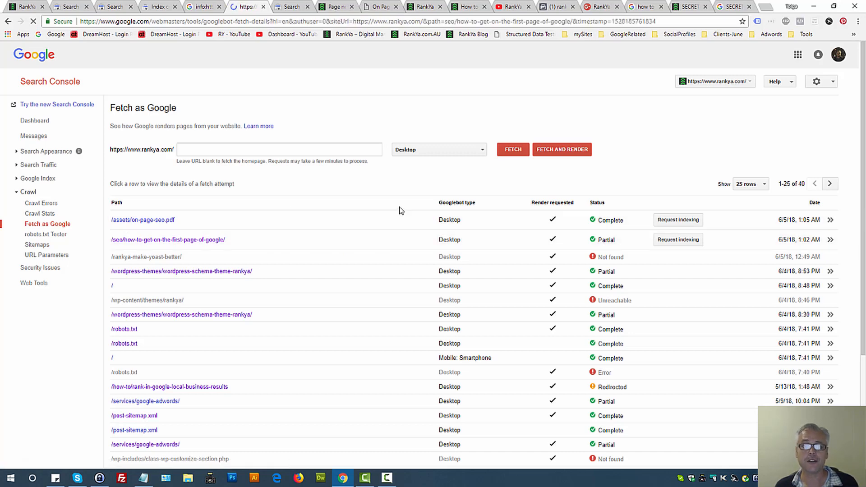
click(167, 239)
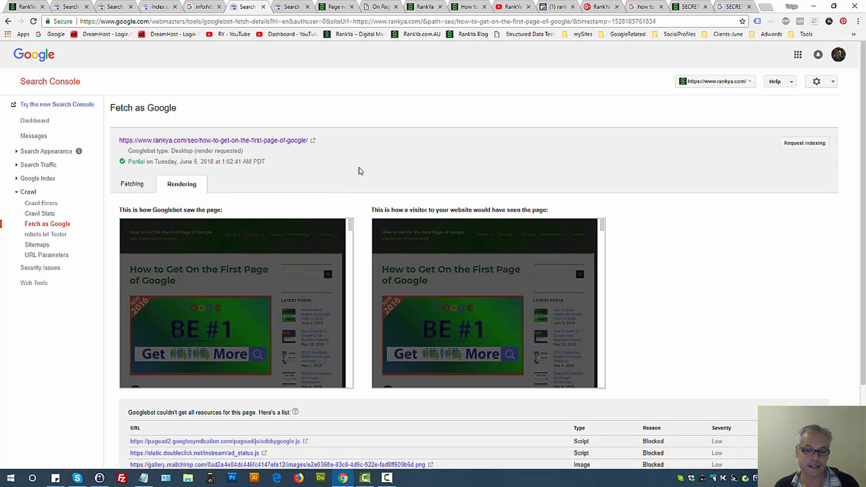
triple_click(459, 209)
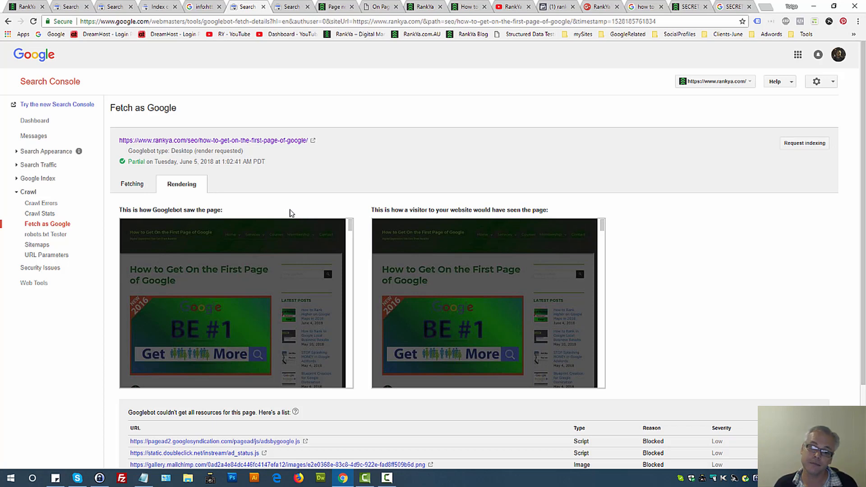
mouse_move(357, 115)
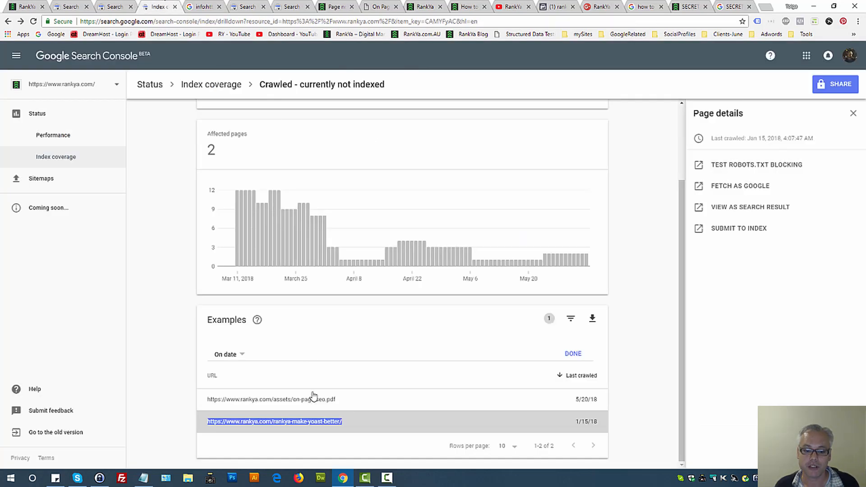
mouse_move(275, 421)
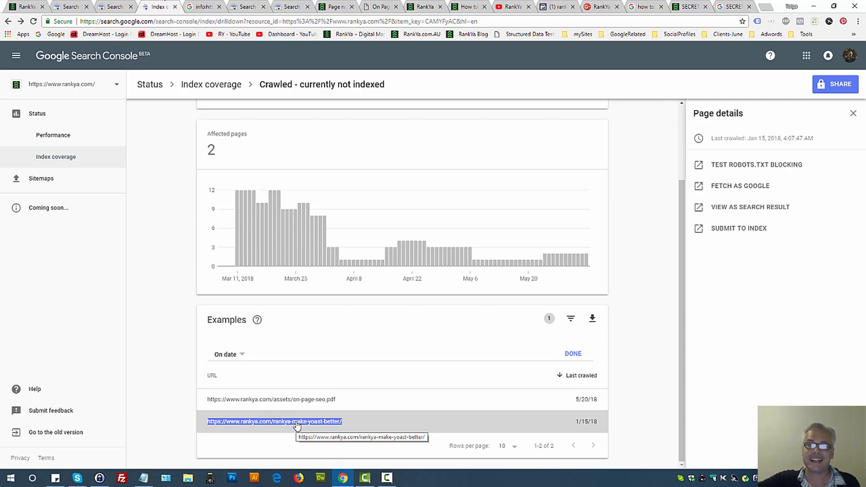
mouse_move(28, 467)
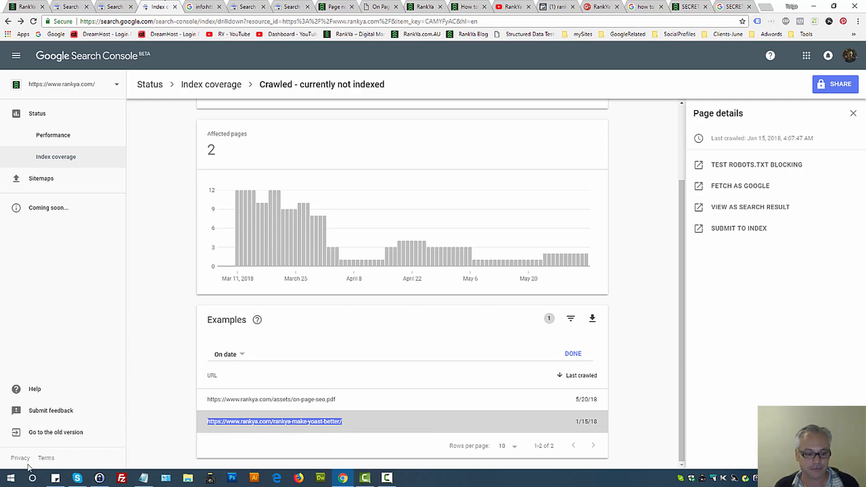
- Launch Command Prompt from Windows search and ping rankya.com
click(32, 478)
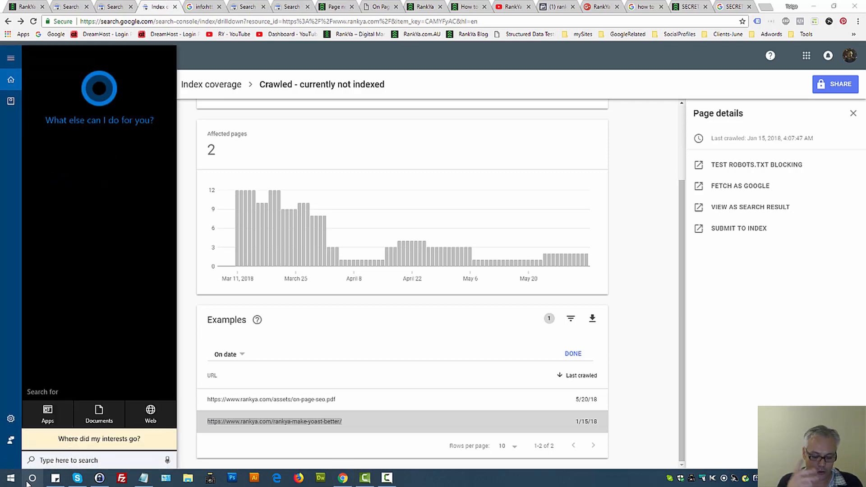
text(c)
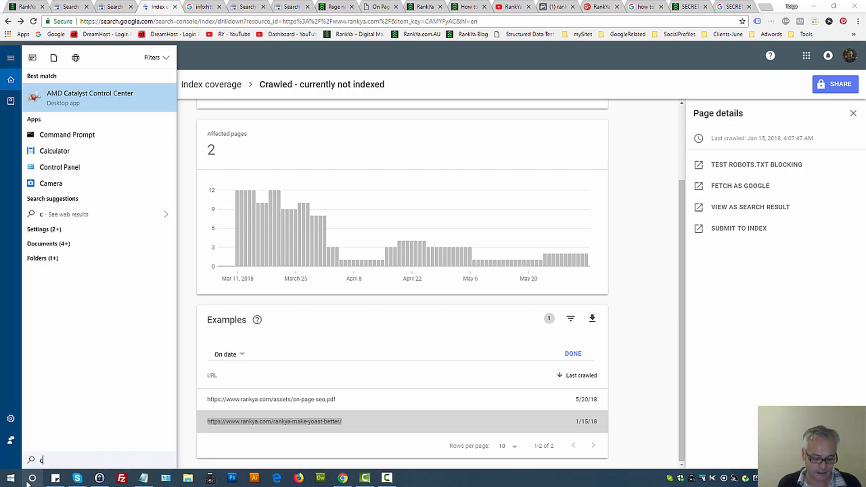
click(67, 135)
text(ping rankya)
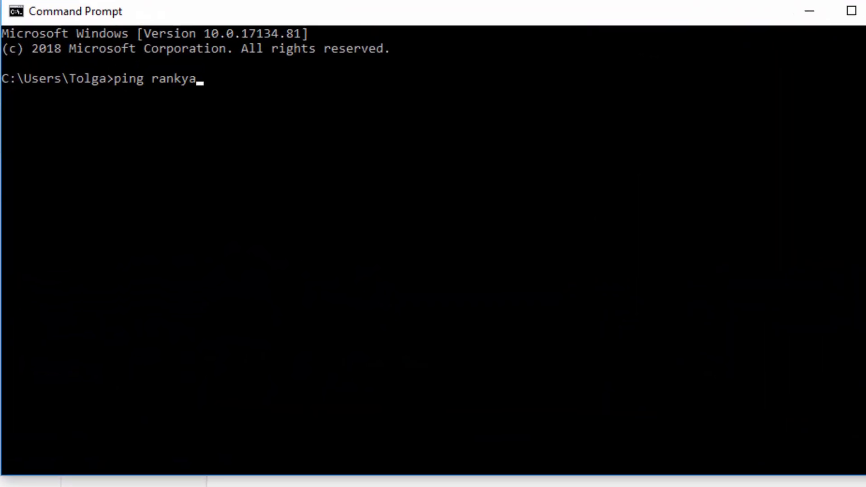
text(.com)
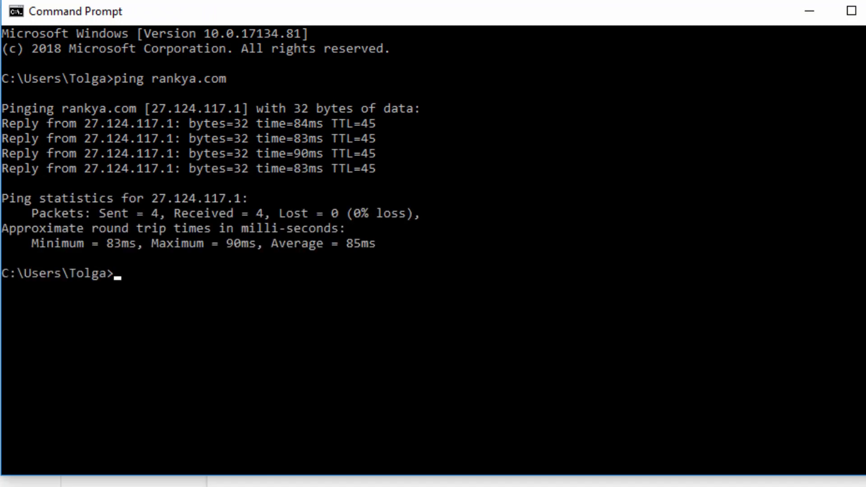
mouse_move(264, 266)
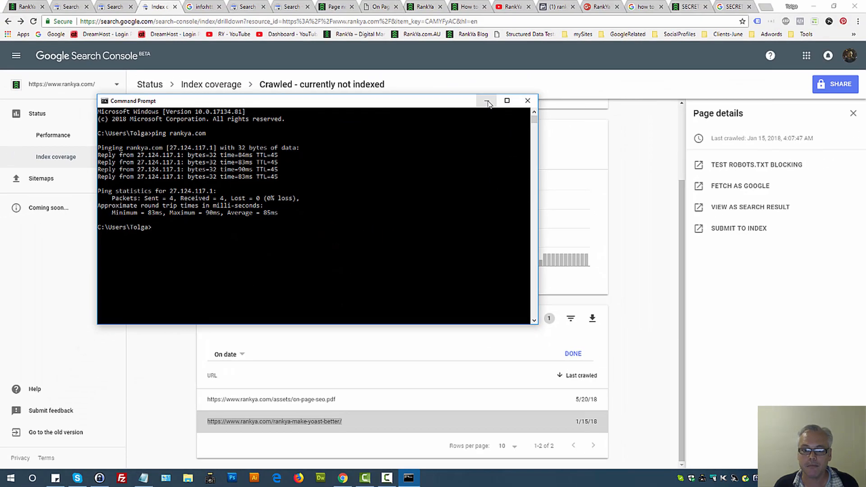
- Minimize Command Prompt and look over the 'Secrets to Get On The First Page of Google' post
click(488, 101)
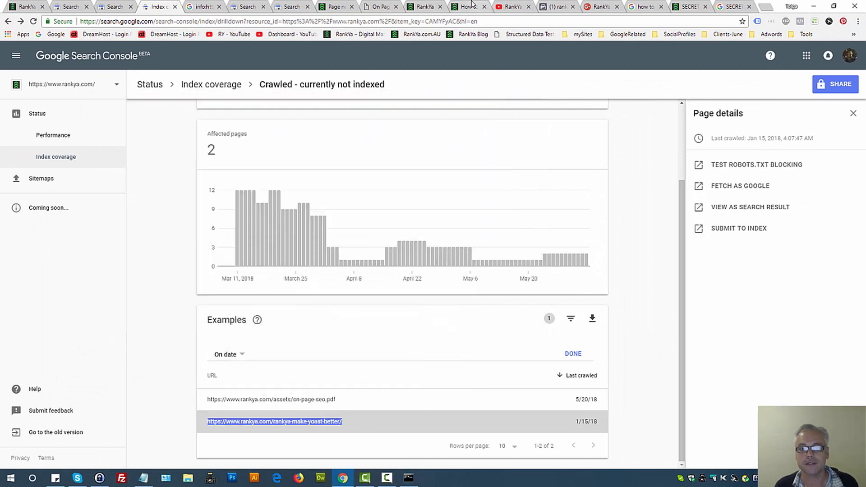
click(465, 6)
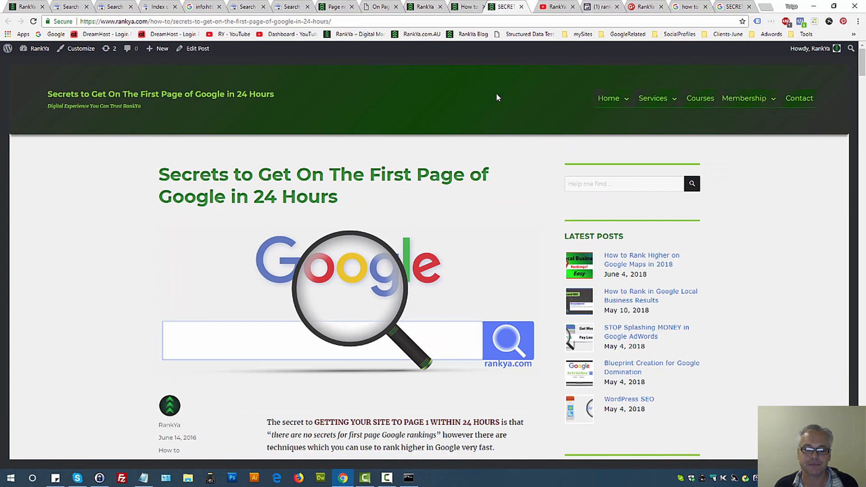
mouse_move(315, 241)
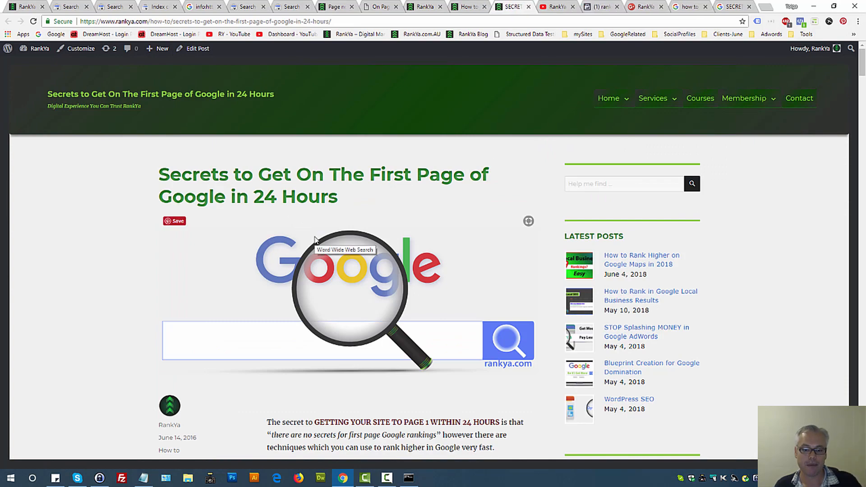
scroll(down, 3)
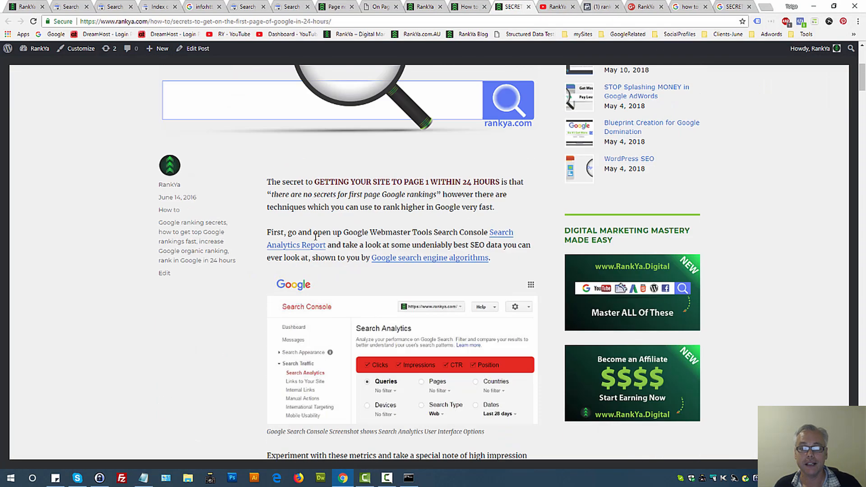
scroll(up, 3)
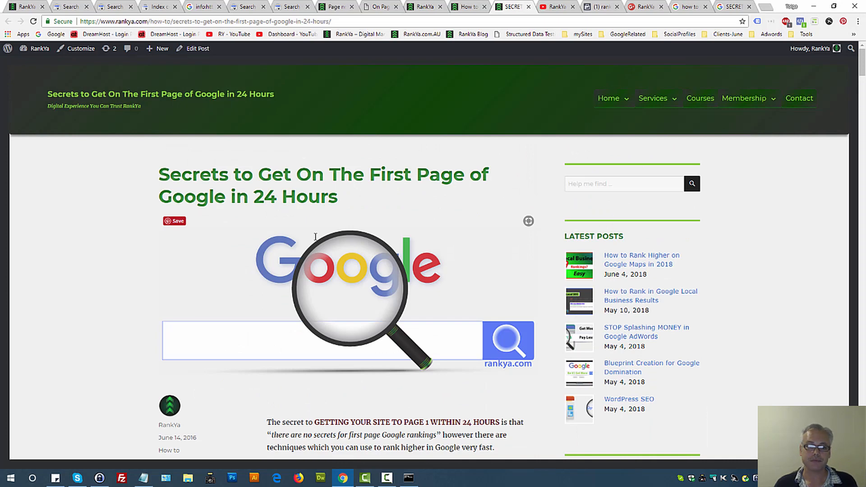
- Check the crawled-not-indexed report tab, then return to the Secrets blog post
click(157, 6)
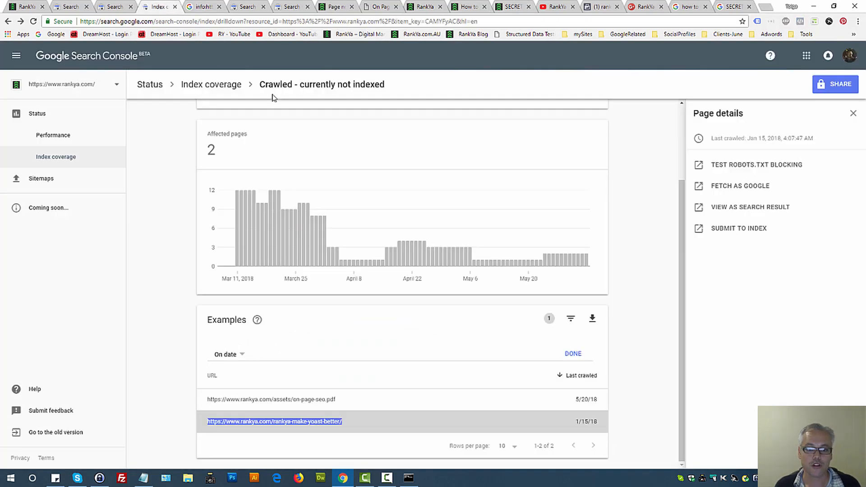
mouse_move(482, 314)
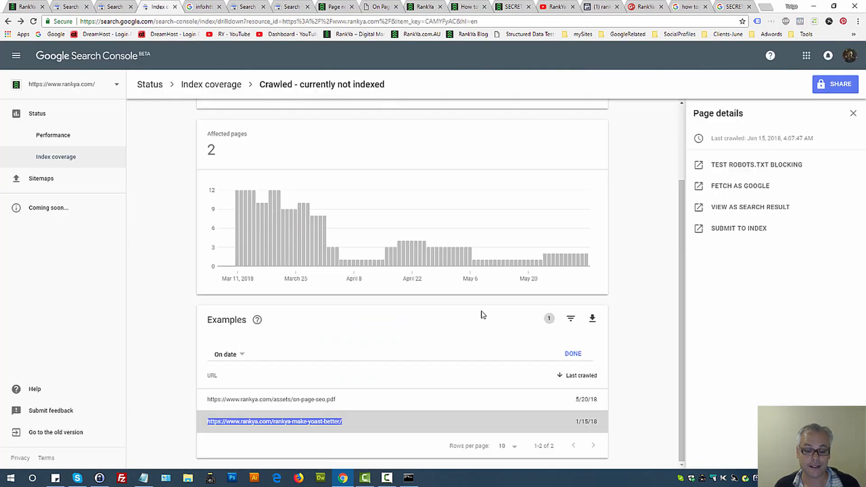
scroll(up, 3)
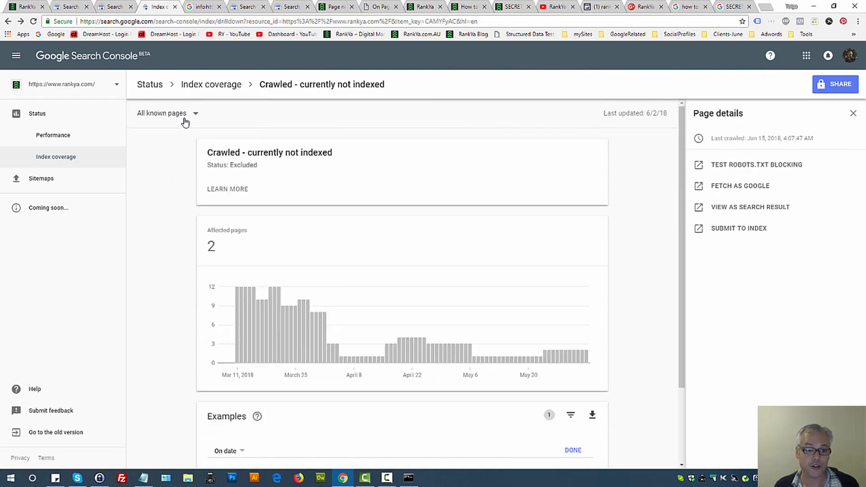
mouse_move(496, 188)
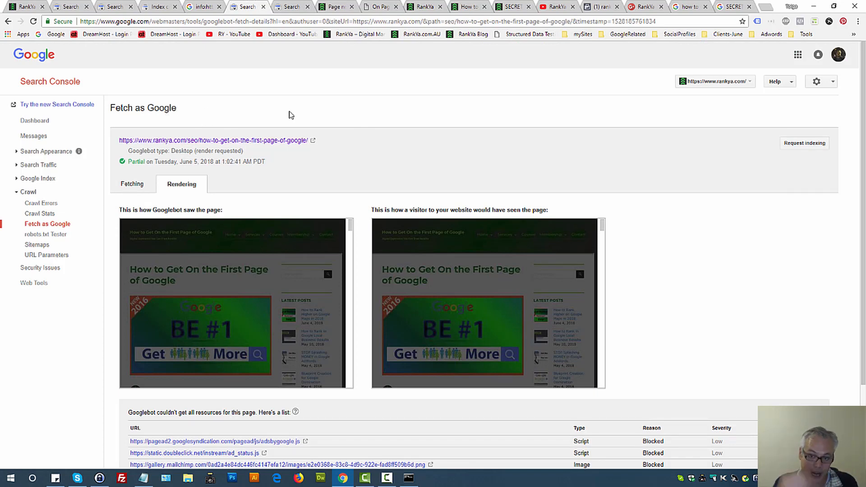
mouse_move(488, 71)
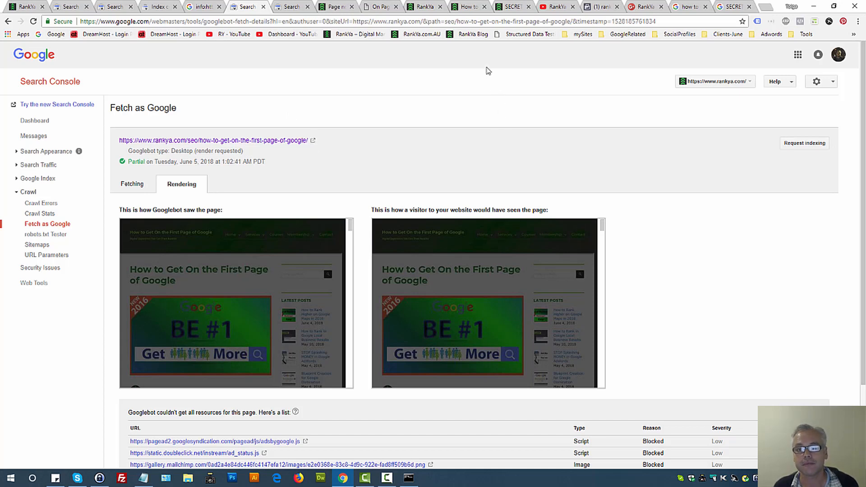
click(214, 141)
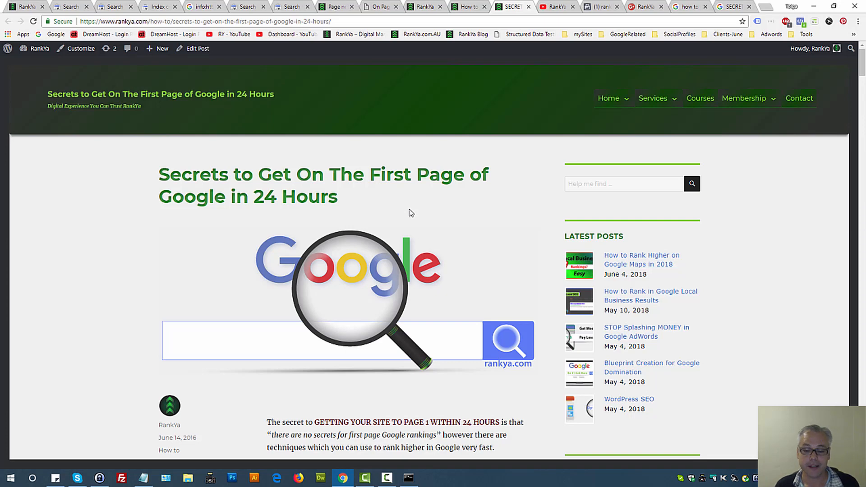
mouse_move(374, 223)
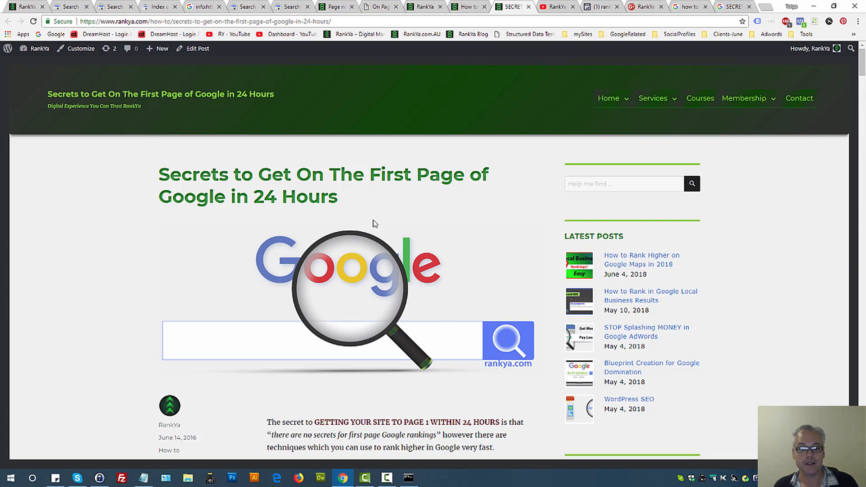
mouse_move(233, 176)
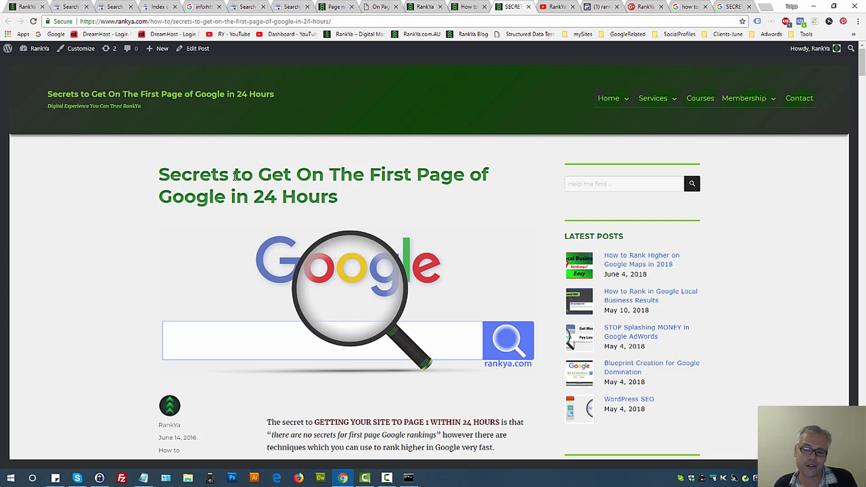
scroll(down, 3)
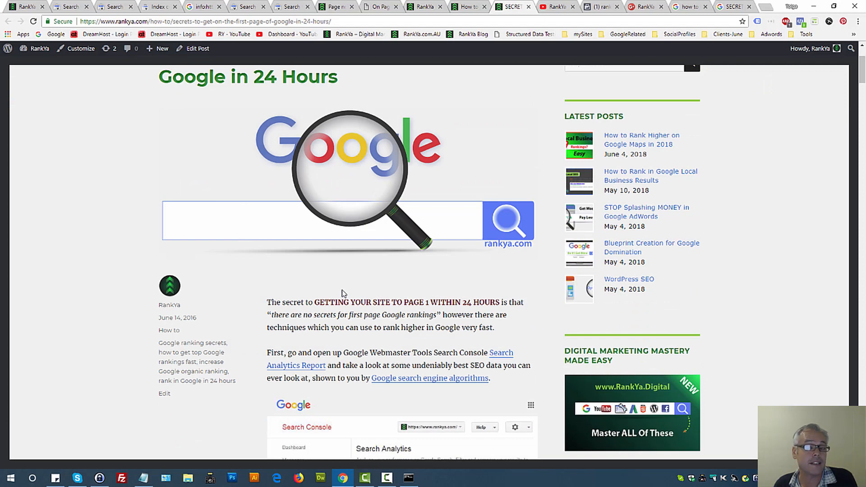
scroll(up, 3)
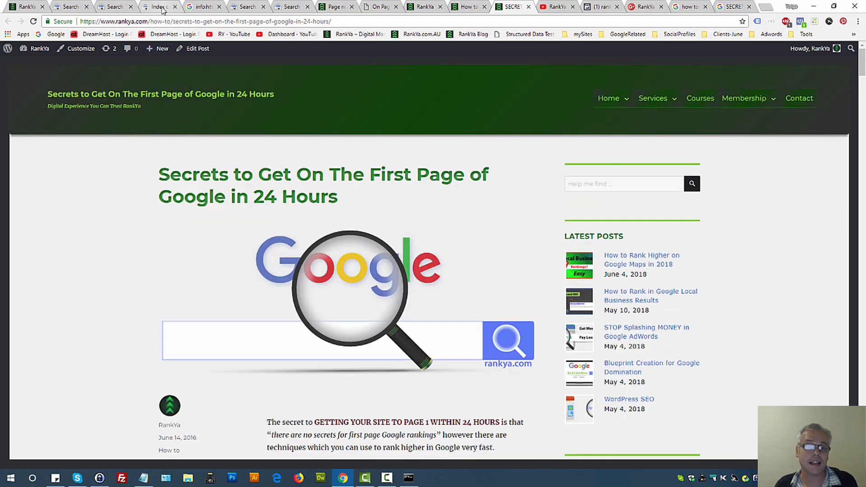
click(157, 6)
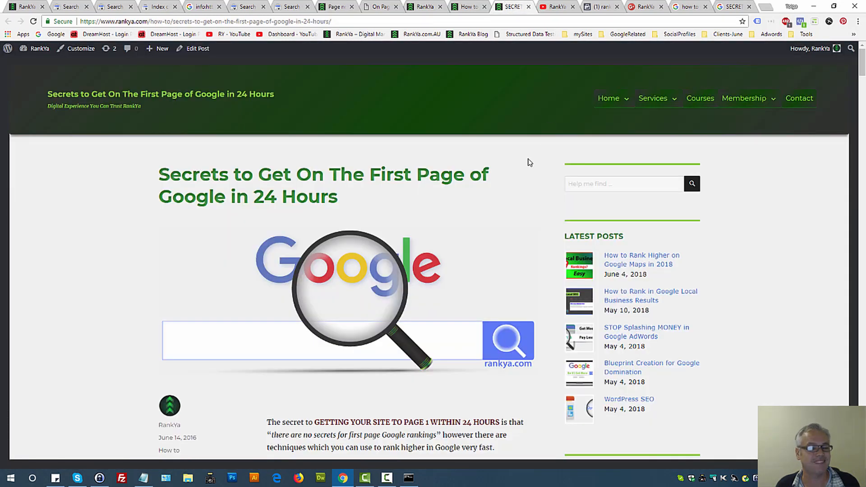
mouse_move(340, 201)
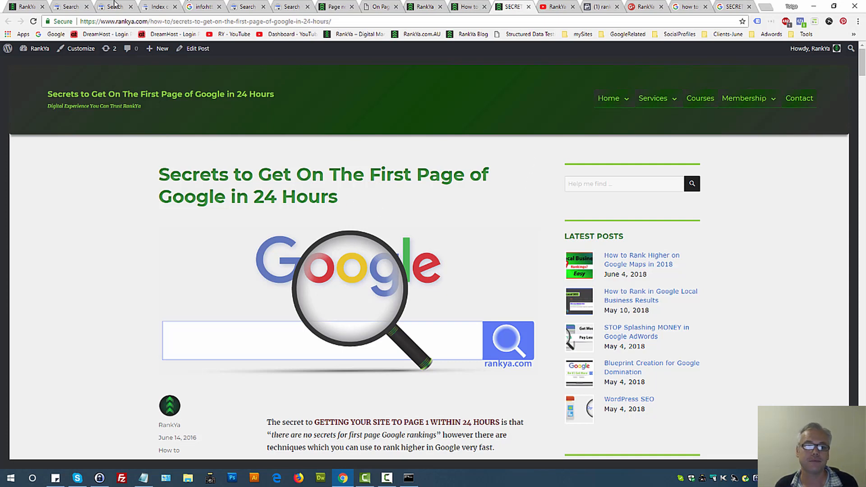
mouse_move(158, 6)
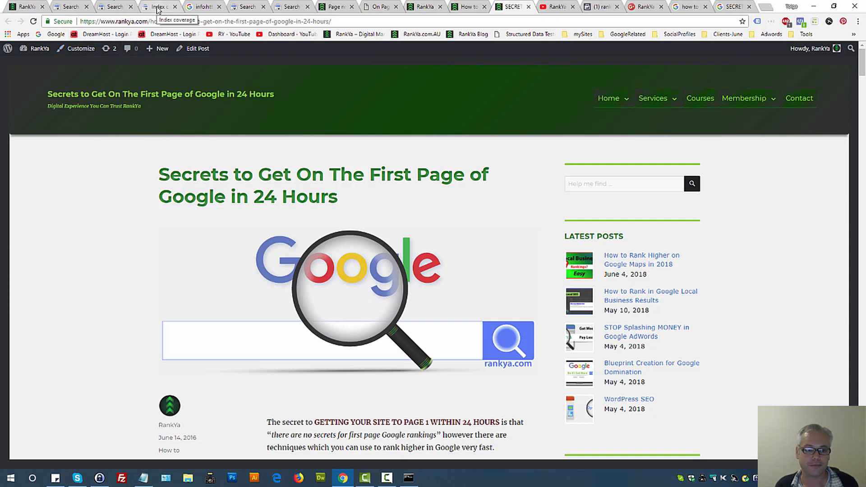
- Switch back to Search Console to view the Fetch as Google history of 40 attempts
click(160, 7)
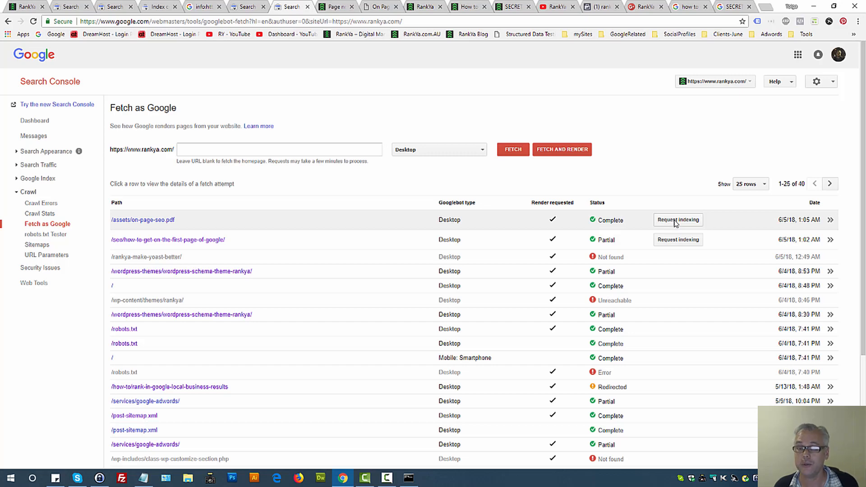
mouse_move(632, 58)
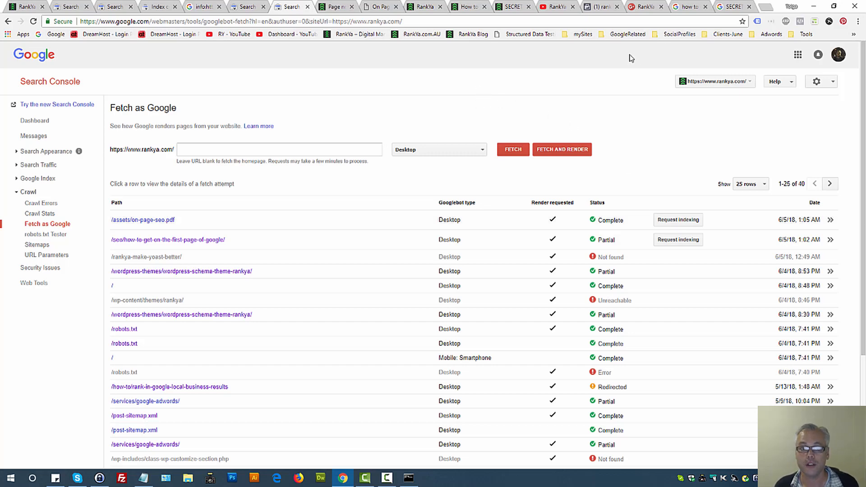
mouse_move(465, 84)
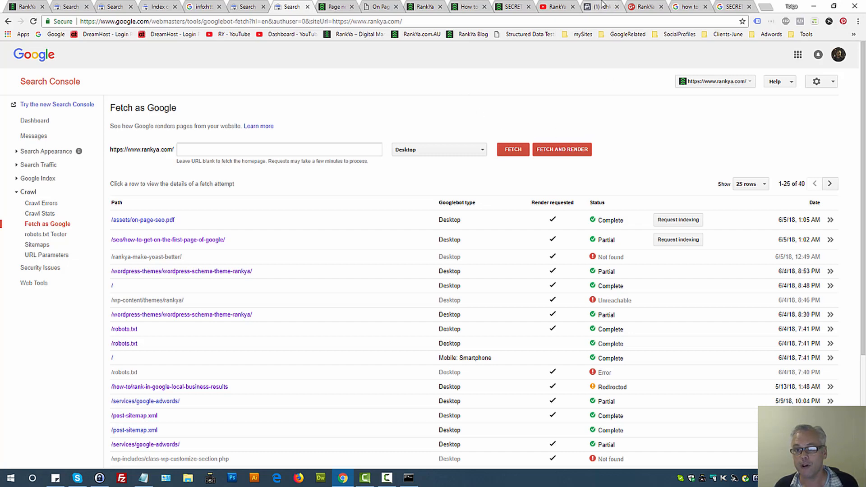
- Open the rankyaseo Facebook business Page tab
click(598, 6)
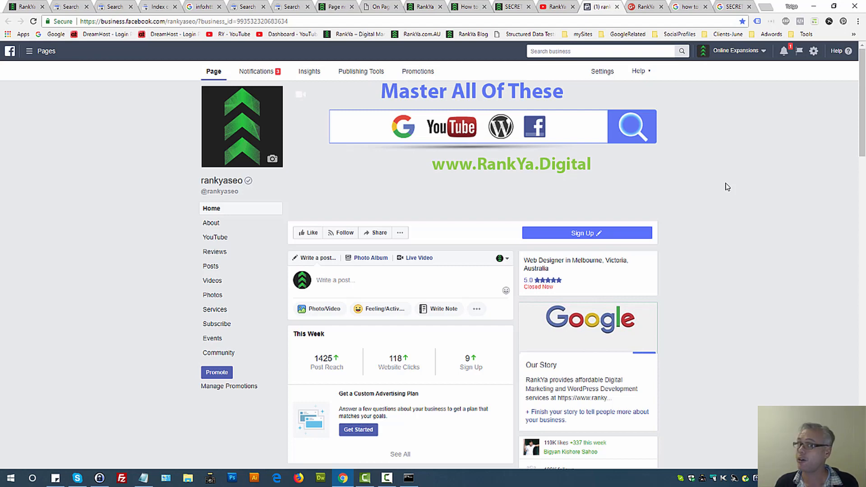
mouse_move(362, 278)
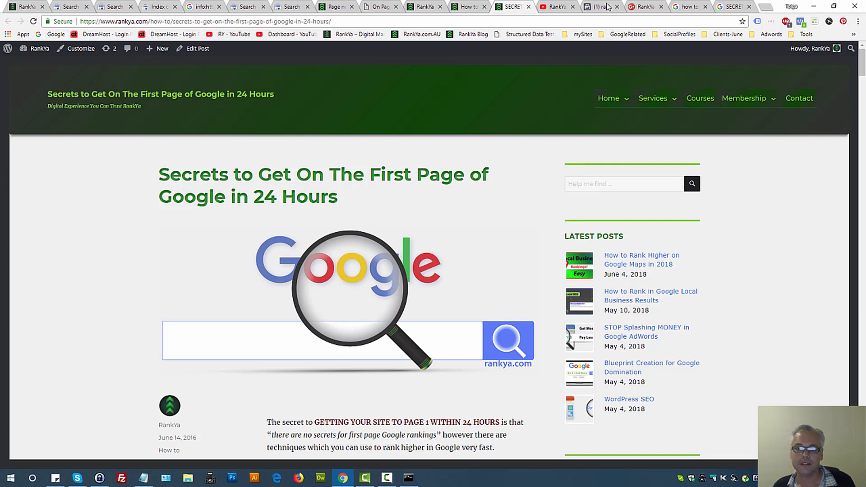
click(601, 6)
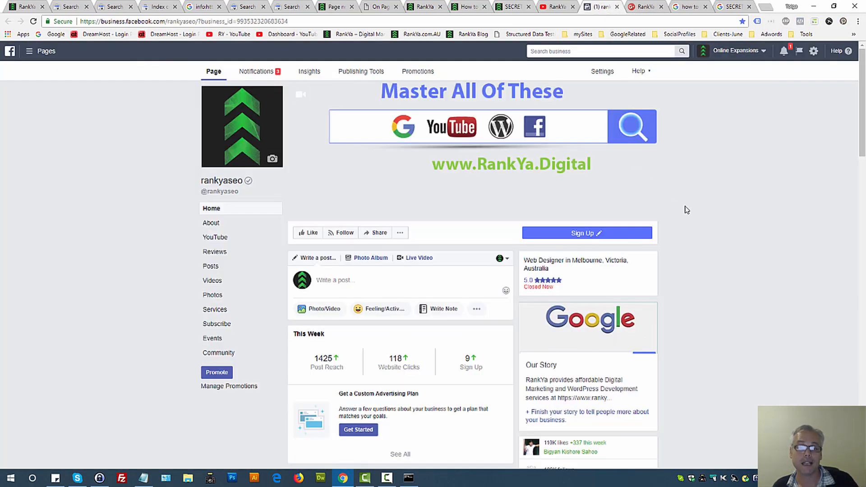
mouse_move(669, 123)
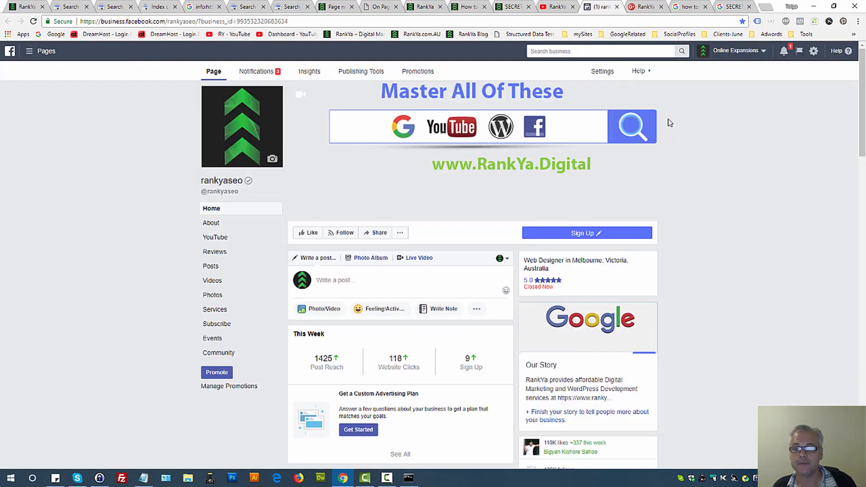
- Switch to the RankYa Google+ profile tab with 274 followers
click(640, 6)
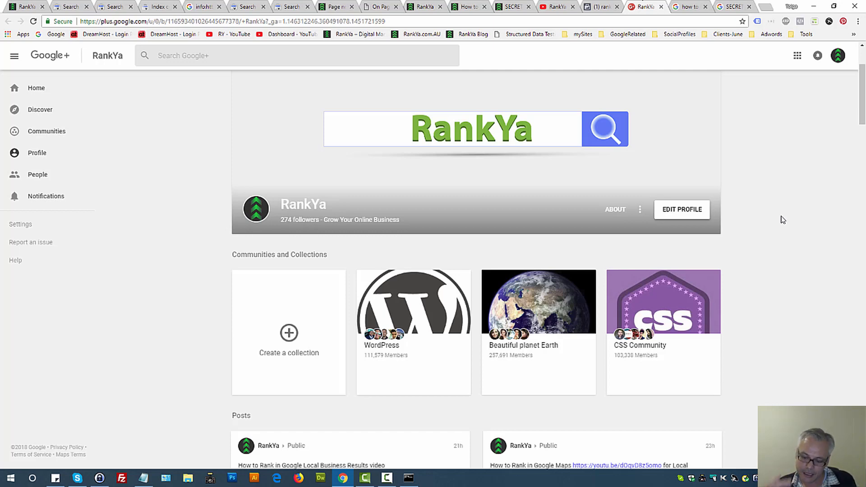
mouse_move(526, 86)
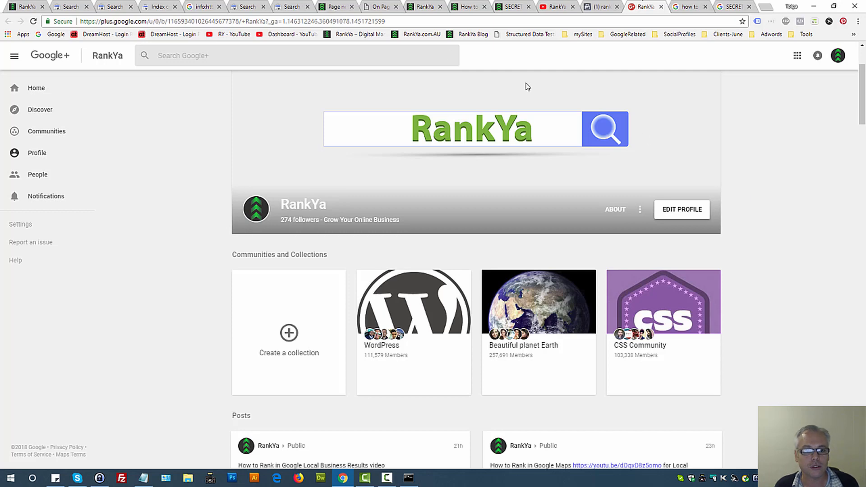
- Return to the Search Console tab and scroll through the Crawled - currently not indexed report
click(156, 7)
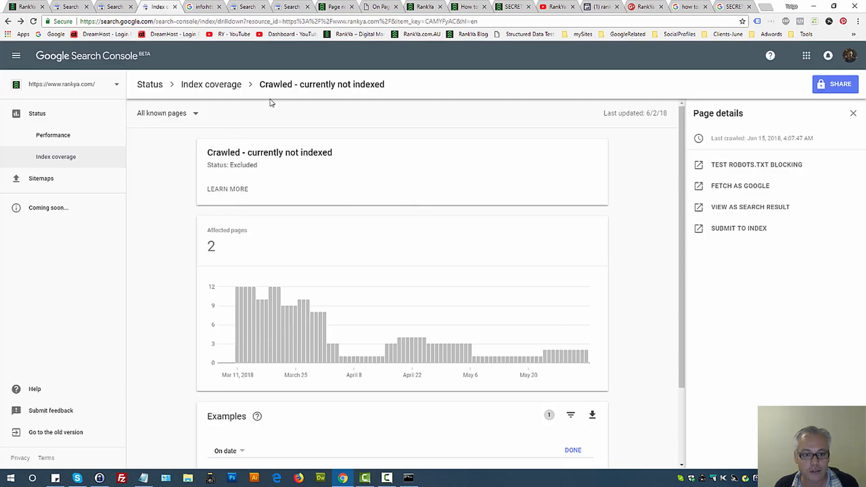
mouse_move(332, 86)
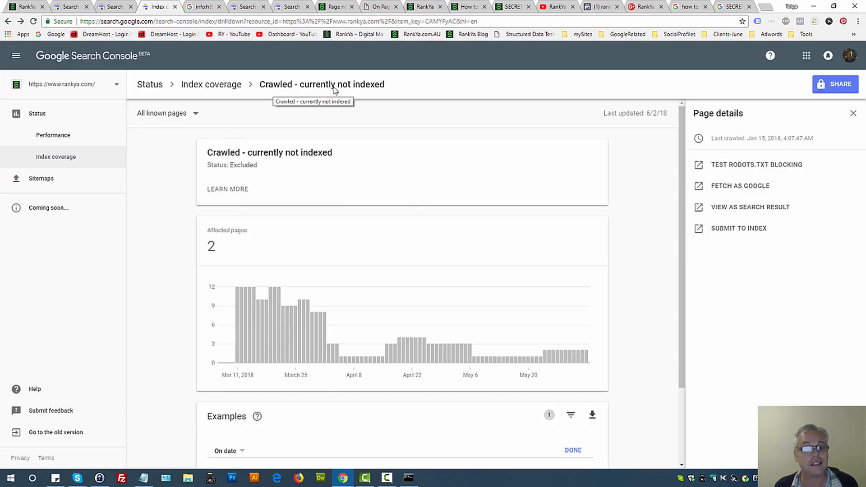
mouse_move(364, 94)
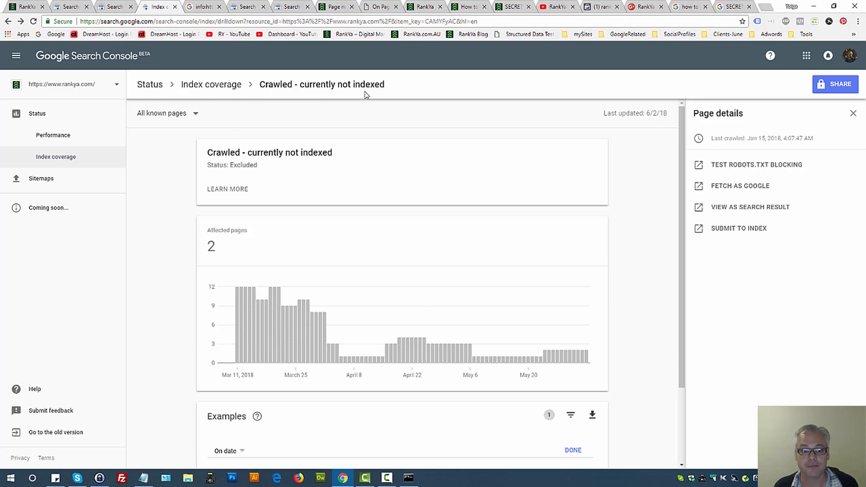
mouse_move(200, 117)
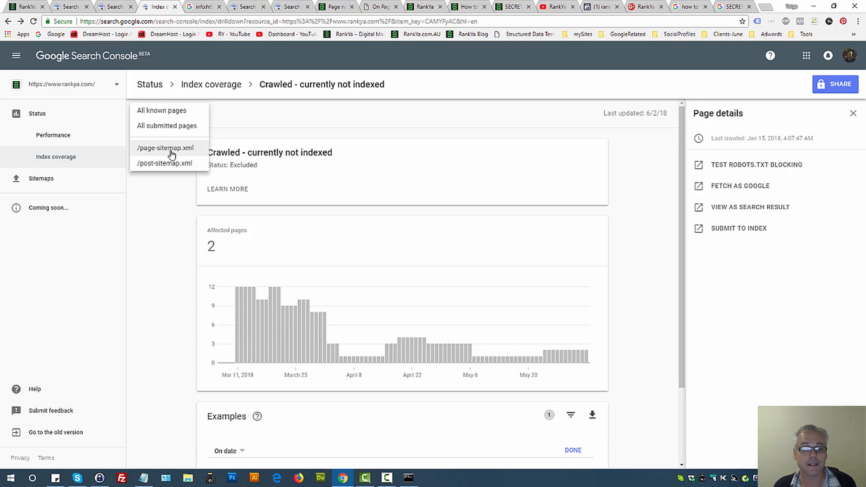
mouse_move(228, 152)
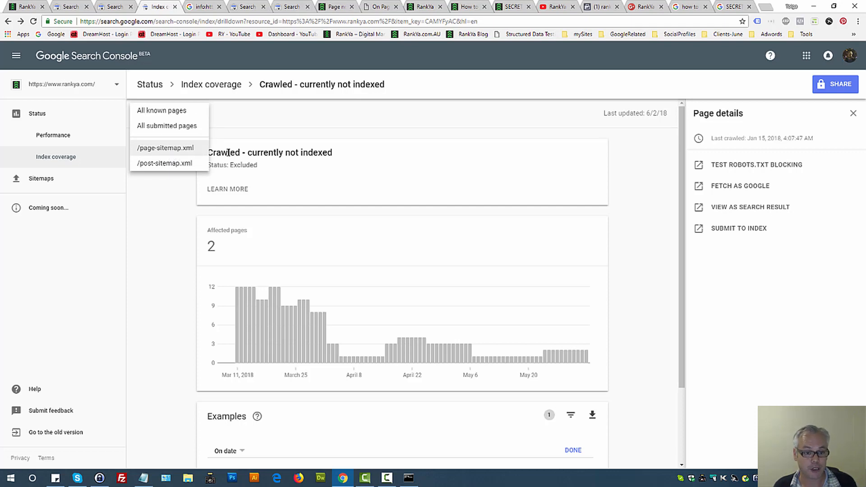
mouse_move(467, 160)
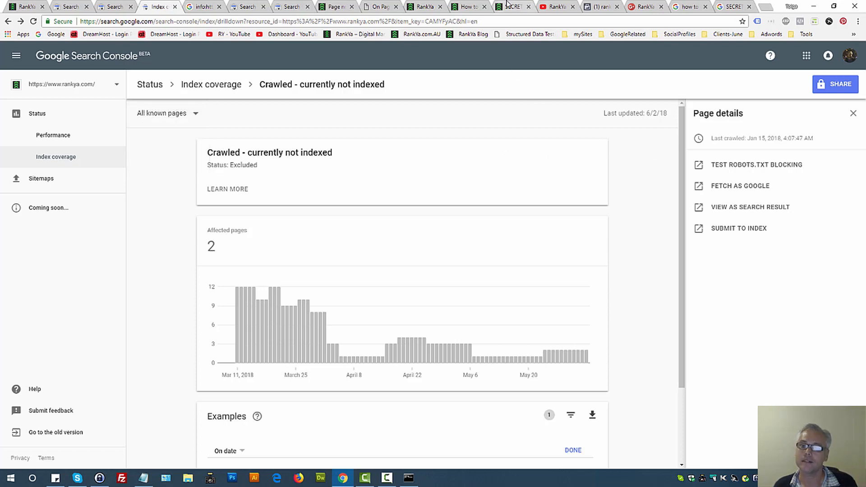
mouse_move(514, 7)
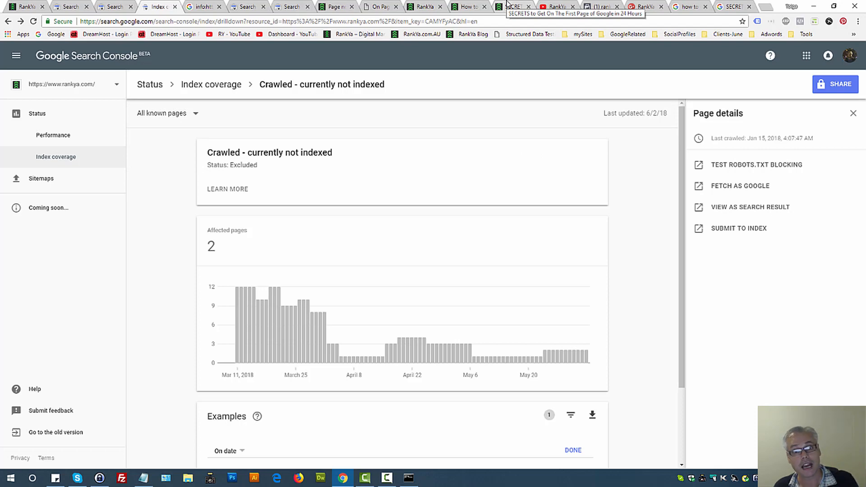
scroll(down, 3)
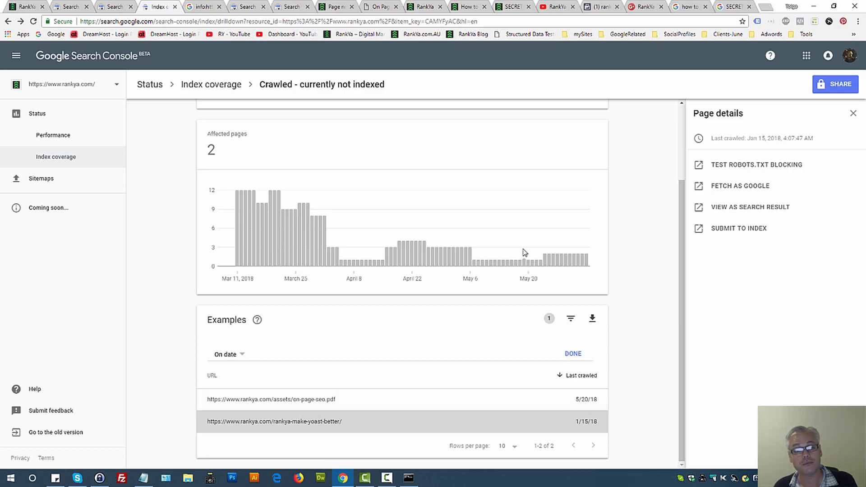
scroll(up, 3)
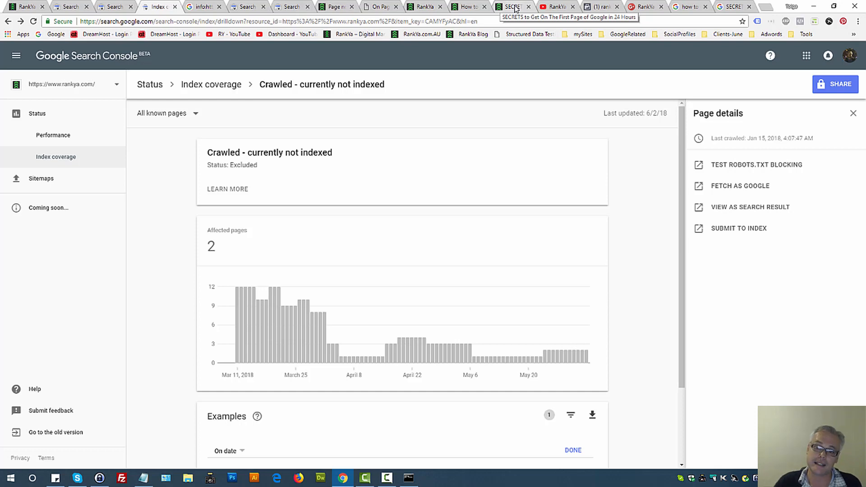
- Glance at the Secrets post tab, then reopen the Crawled - currently not indexed report's page-set dropdown
click(513, 6)
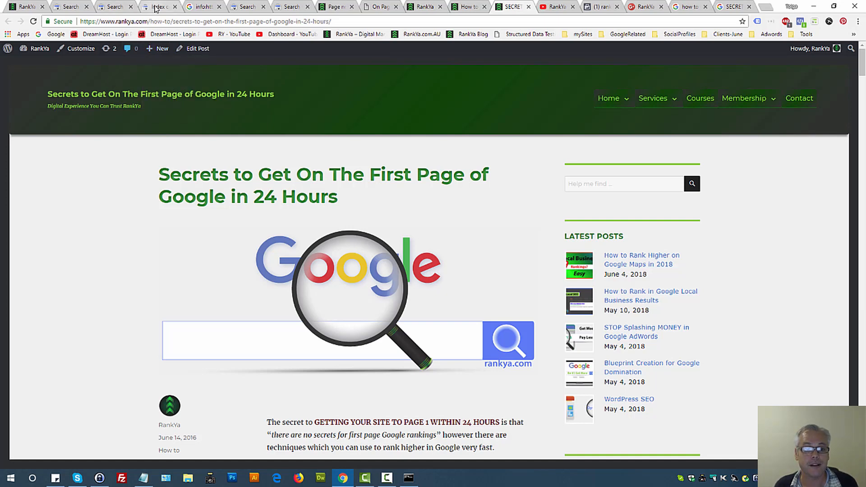
click(158, 6)
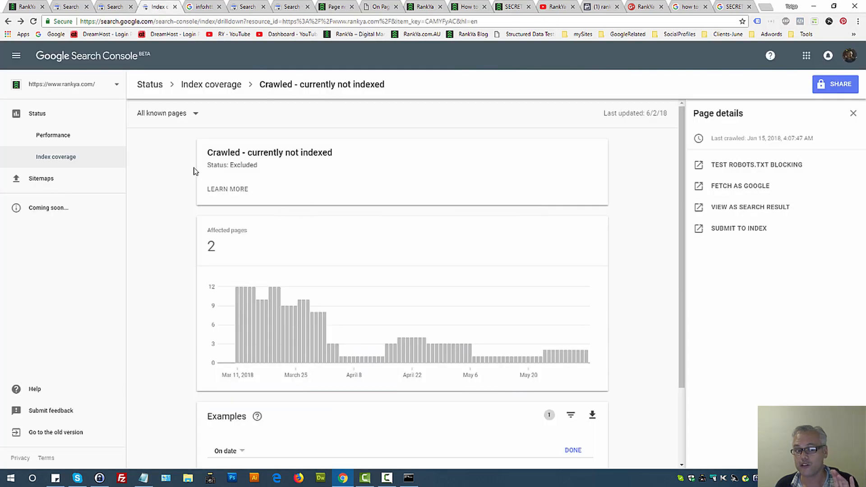
click(165, 113)
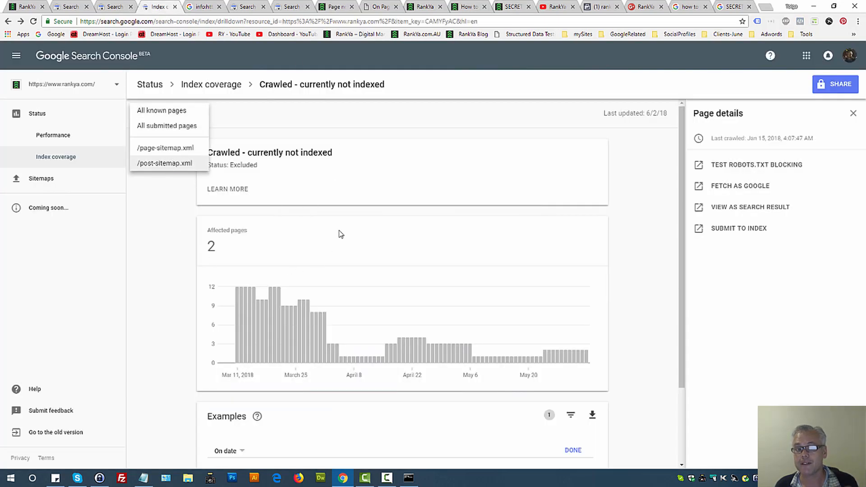
mouse_move(292, 91)
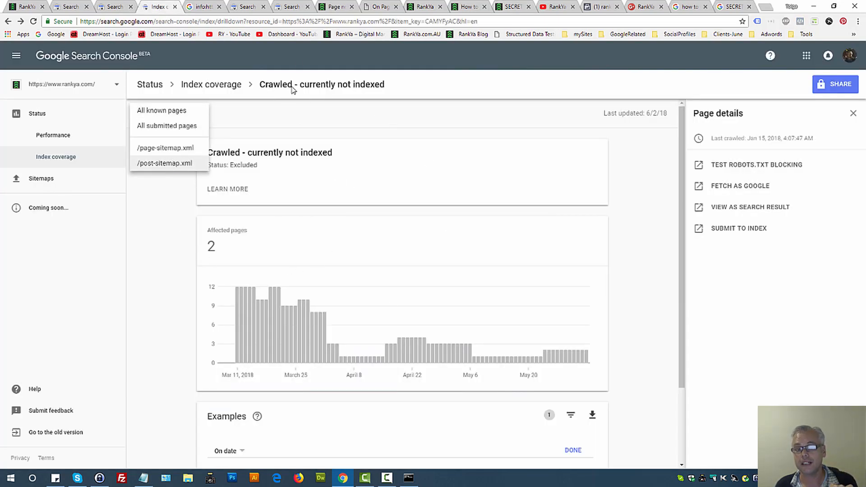
mouse_move(349, 92)
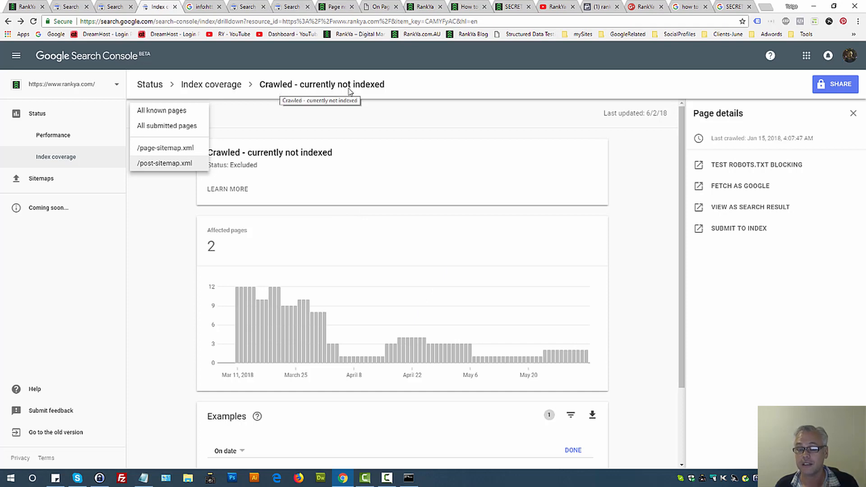
mouse_move(533, 148)
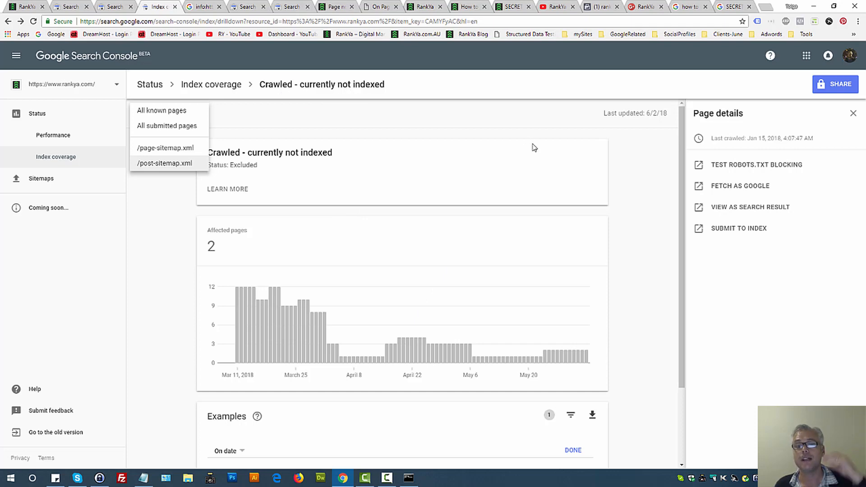
mouse_move(528, 138)
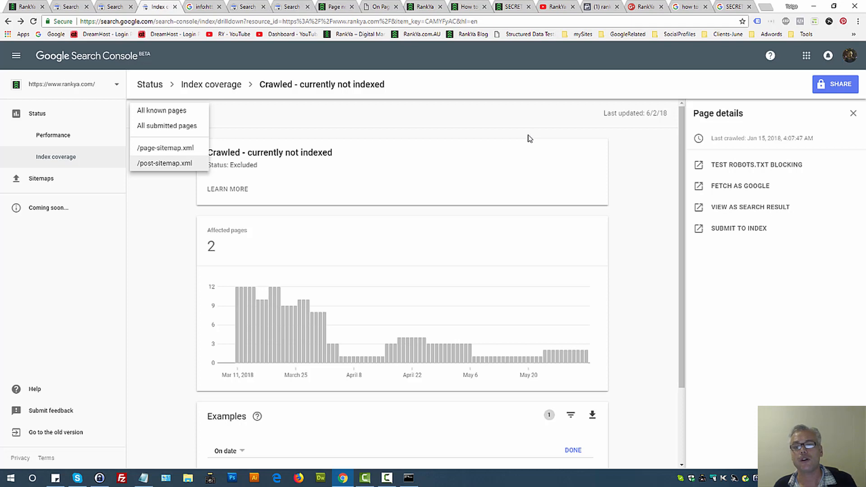
mouse_move(527, 131)
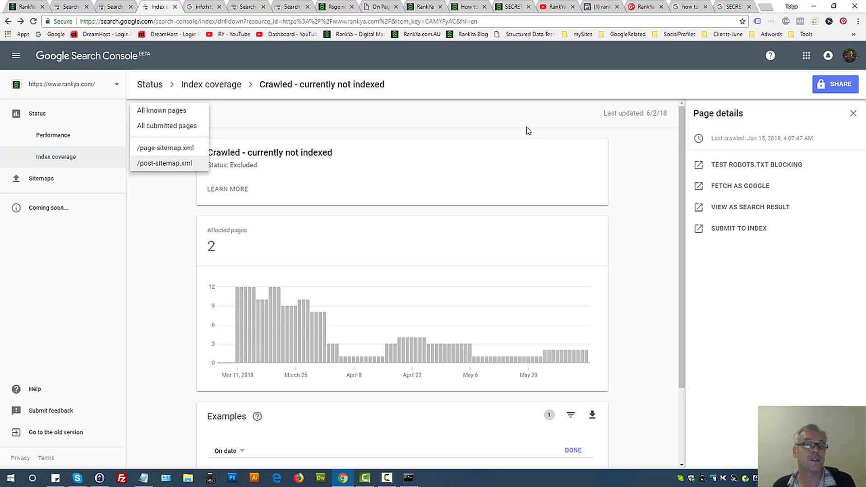
mouse_move(302, 96)
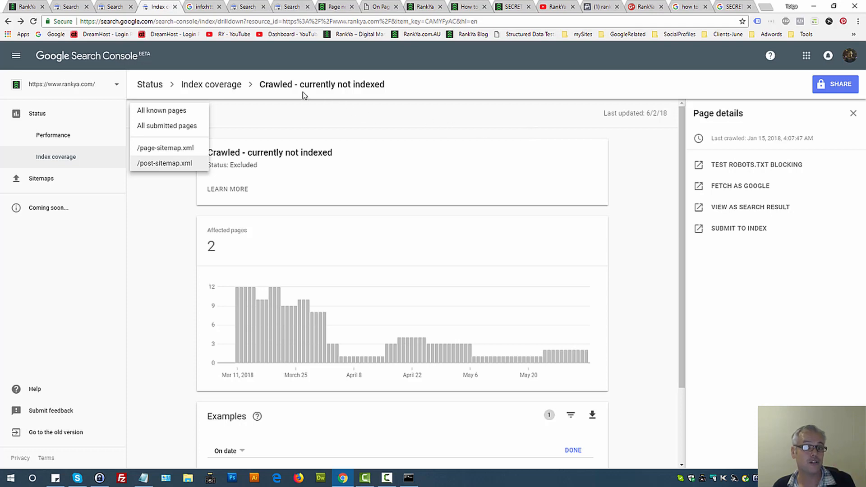
mouse_move(323, 91)
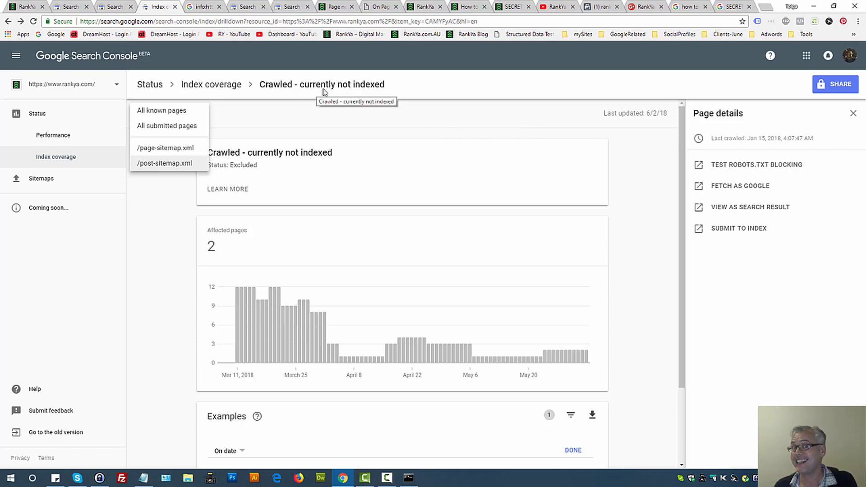
mouse_move(292, 5)
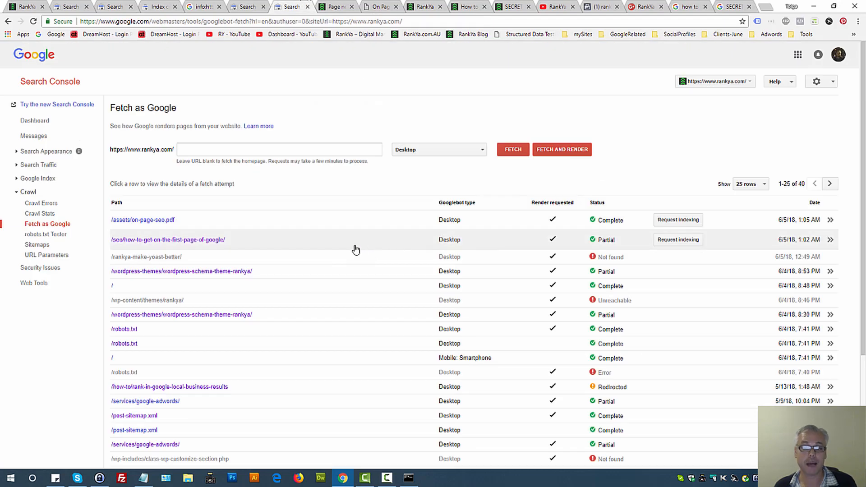
mouse_move(678, 239)
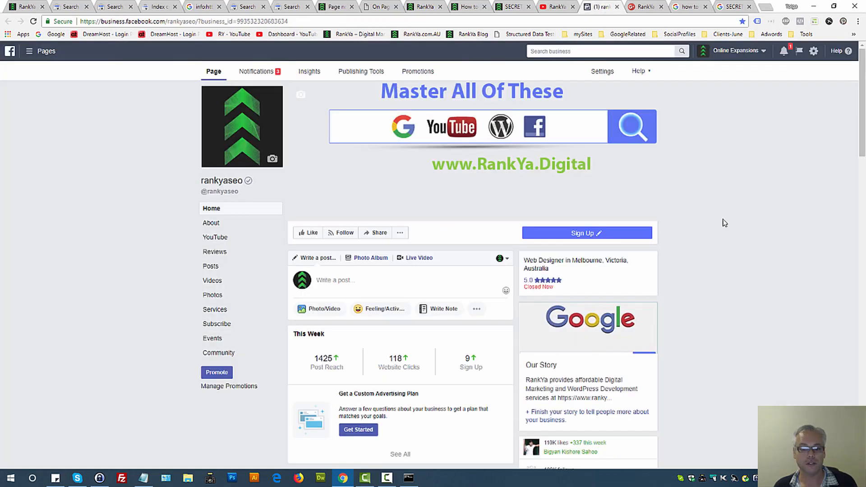
mouse_move(731, 253)
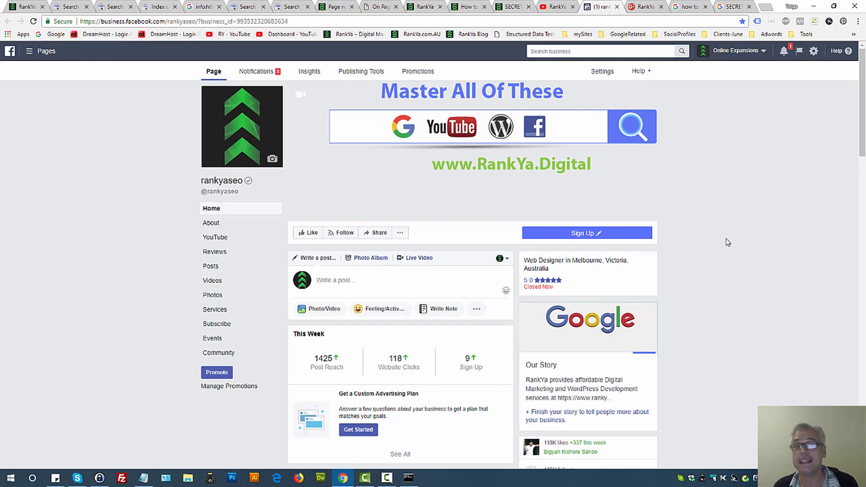
mouse_move(531, 81)
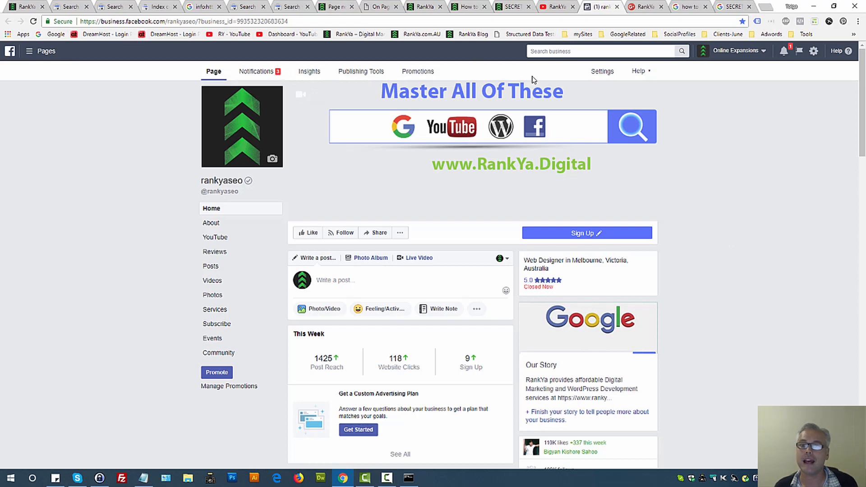